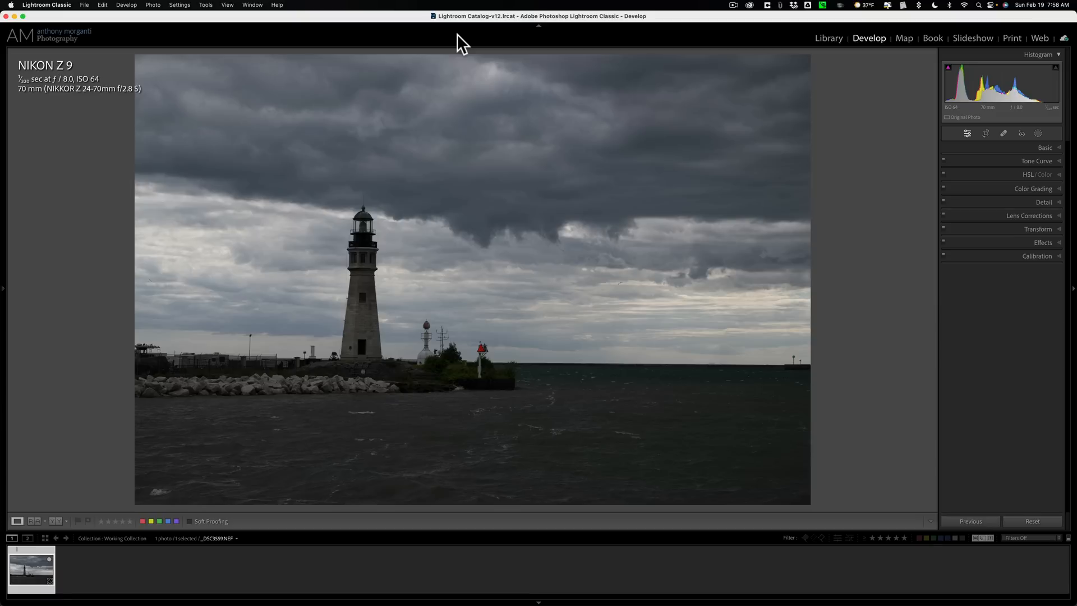
{"action": "mouse_move", "coordinate": [427, 63]}
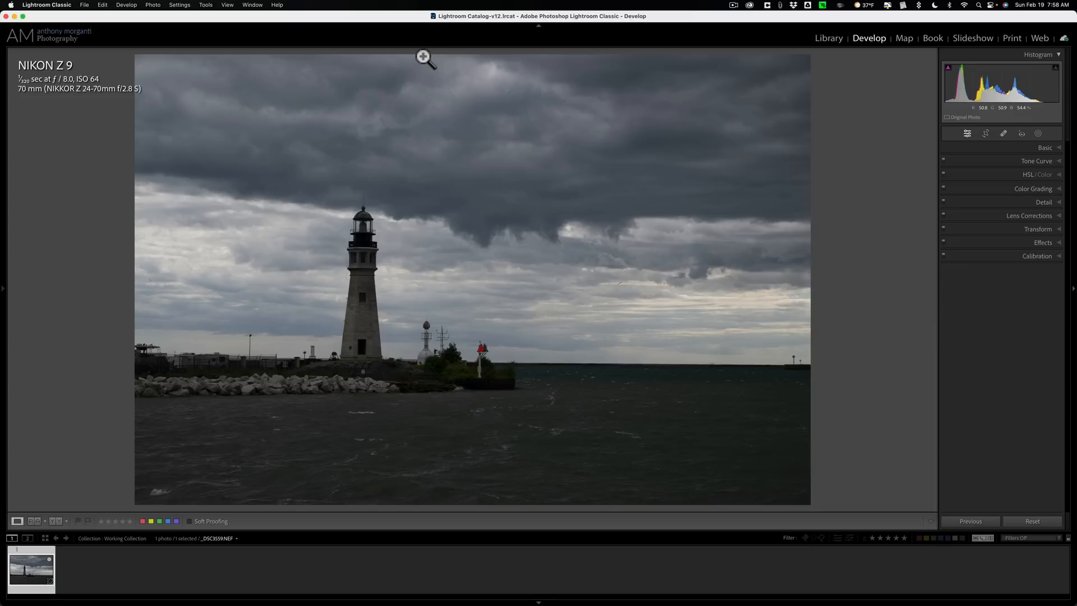
{"action": "mouse_move", "coordinate": [537, 101]}
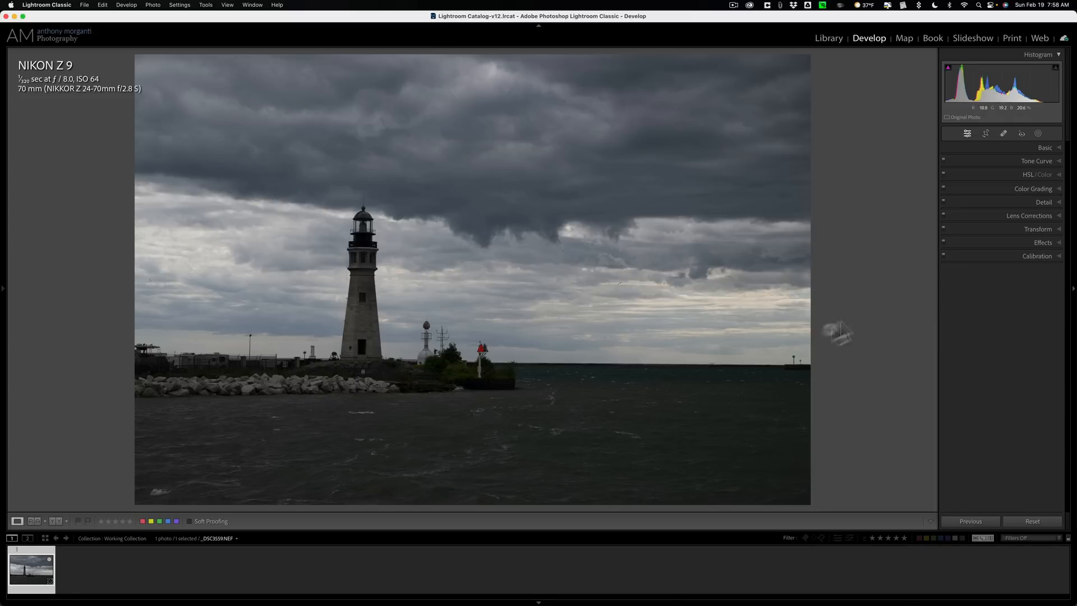
Bring up the Crop & Straighten overlay on the lighthouse photo in Develop.
{"action": "left_click", "coordinate": [918, 93]}
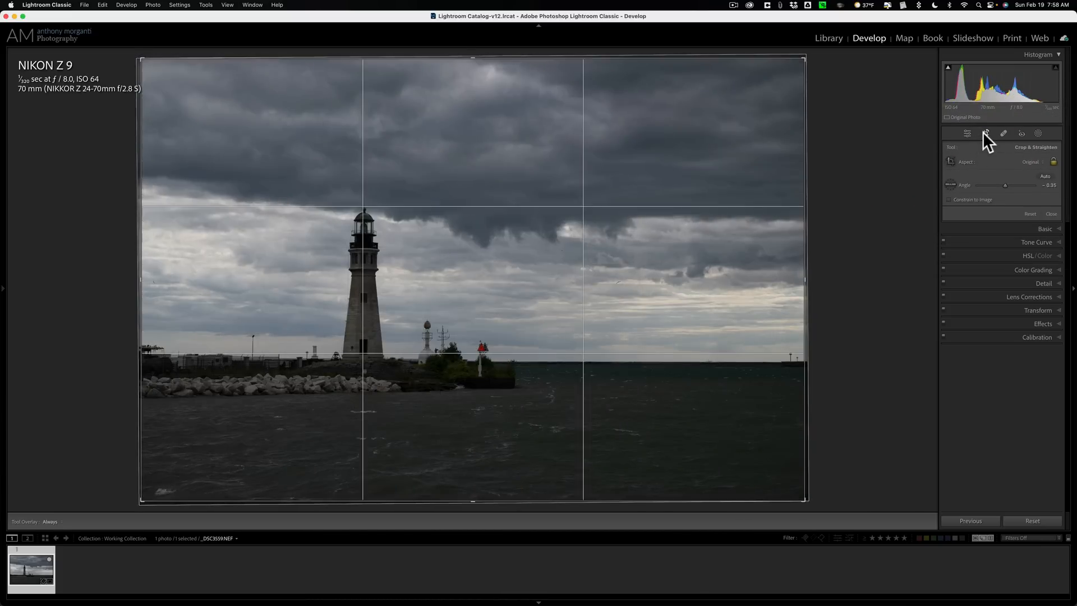
Exit the crop tool leaving the lighthouse photo uncropped.
{"action": "left_click", "coordinate": [976, 134]}
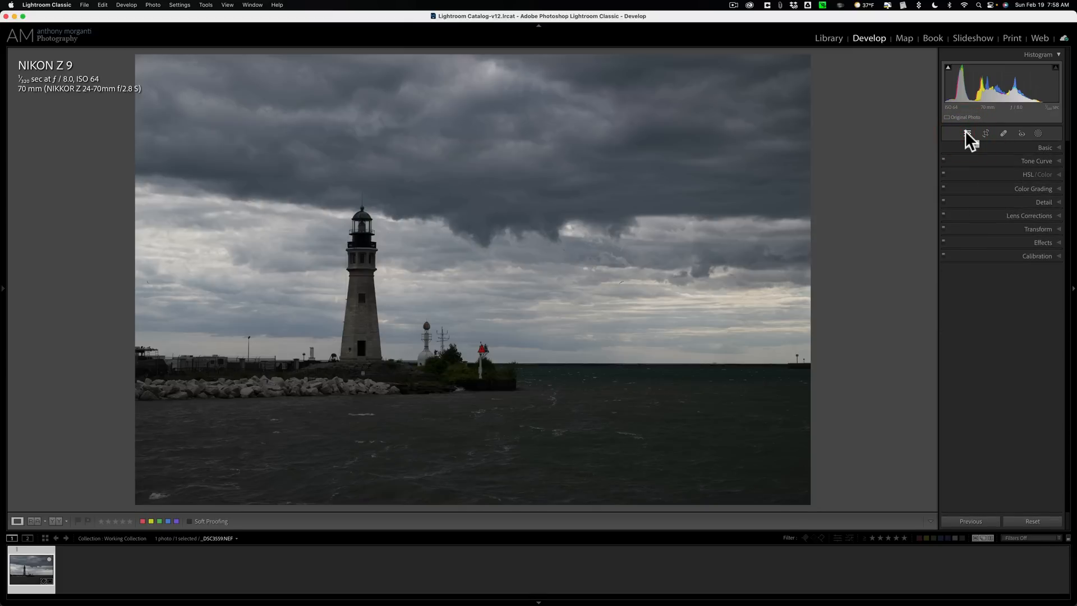
{"action": "mouse_move", "coordinate": [1059, 153]}
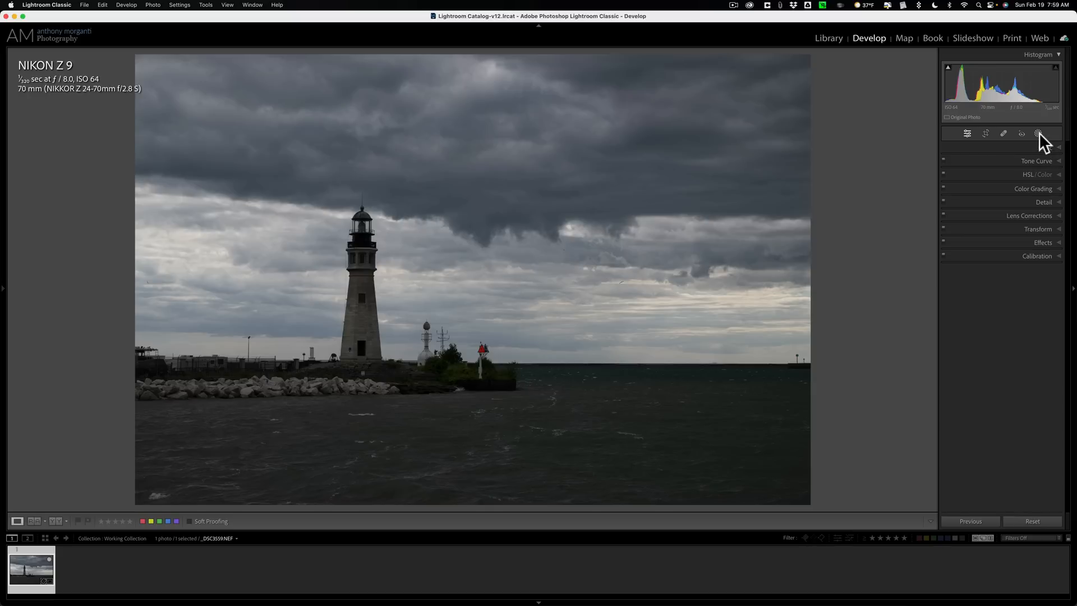
Create a Sky mask, check its overlay, and invert it to cover lighthouse, shore and water.
{"action": "left_click", "coordinate": [1052, 135]}
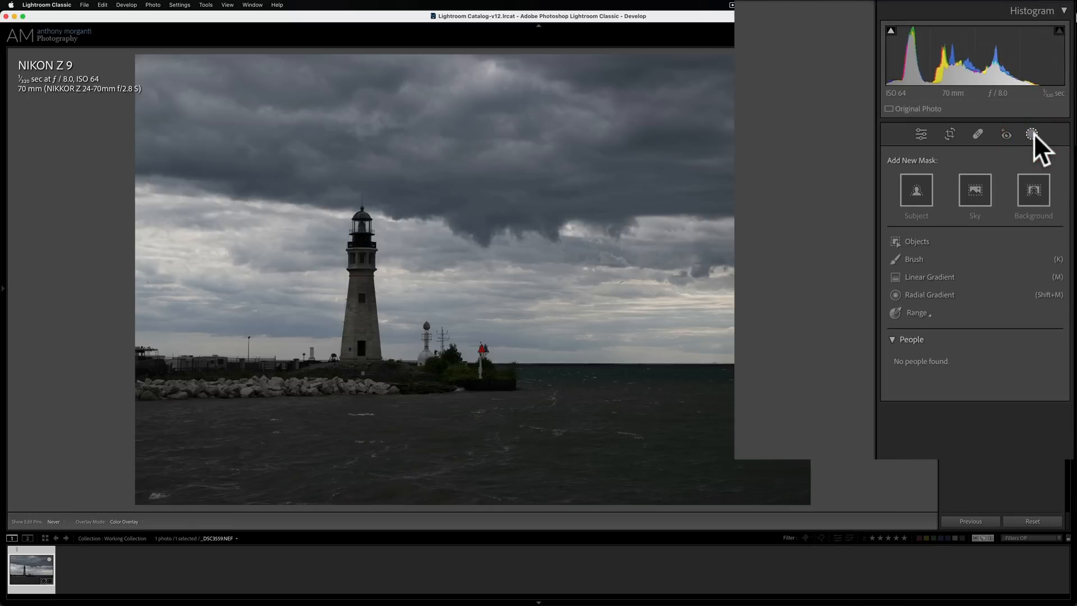
{"action": "left_click", "coordinate": [974, 191]}
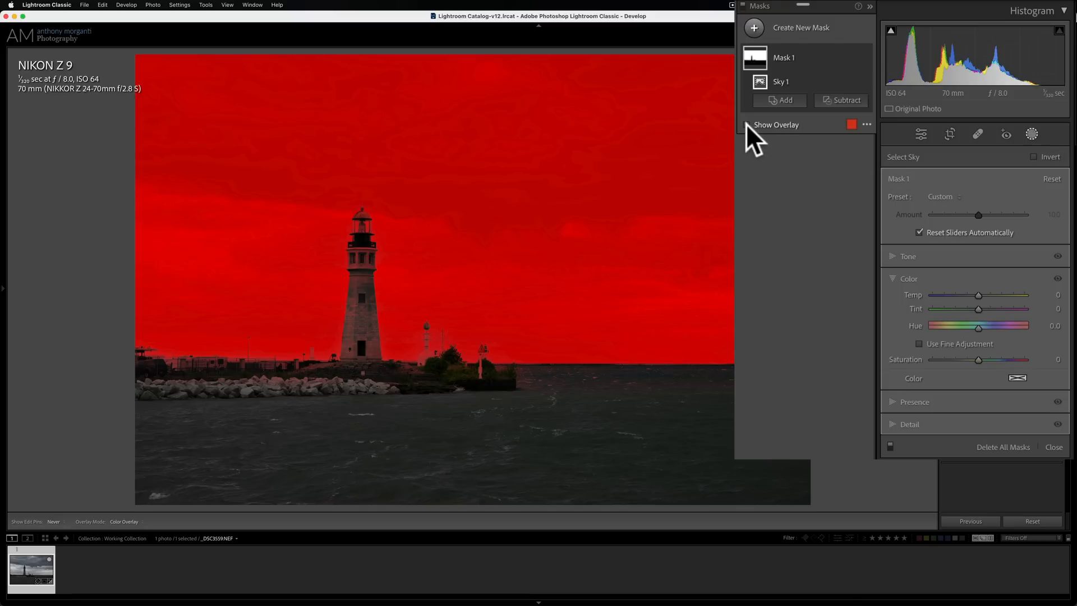
{"action": "left_click", "coordinate": [776, 125]}
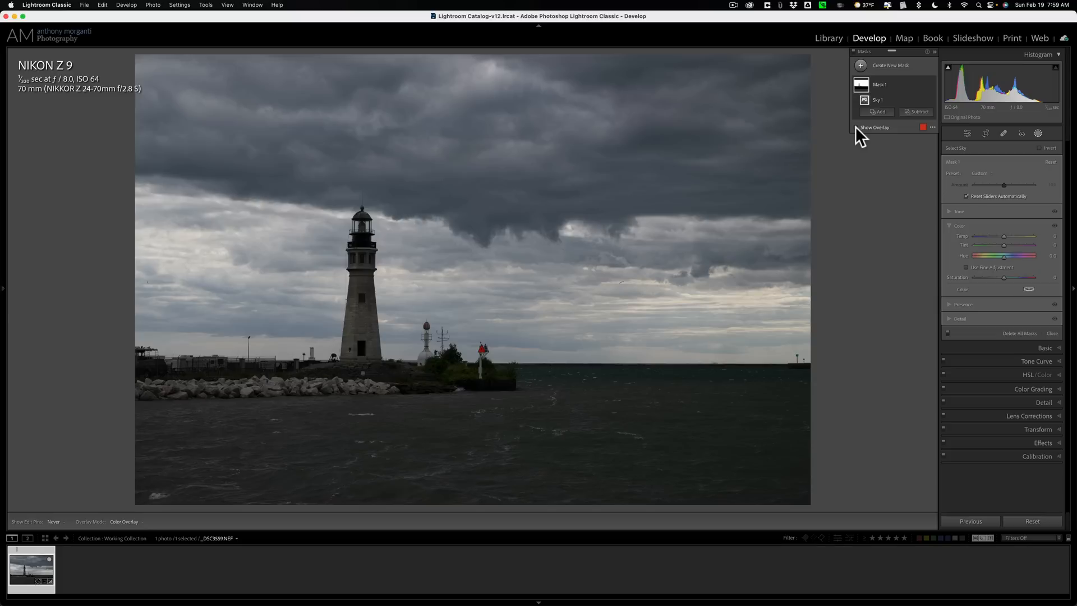
{"action": "left_click", "coordinate": [859, 126]}
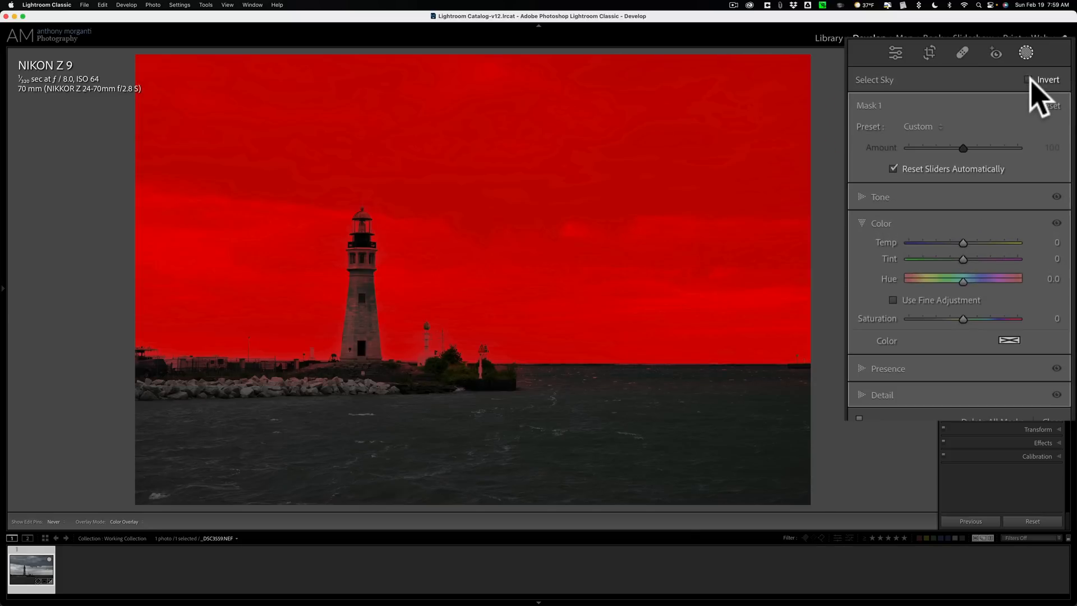
{"action": "left_click", "coordinate": [1030, 80]}
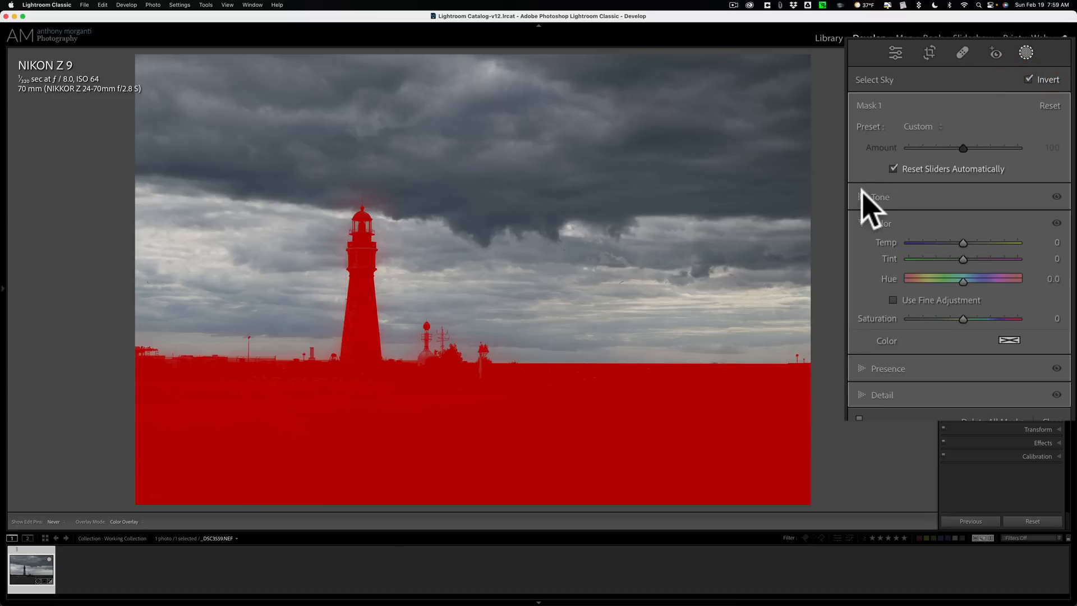
Set the foreground mask to Exposure 0.64, Highlights -27, Shadows 35, Whites 24, Saturation 24.
{"action": "left_click", "coordinate": [874, 197]}
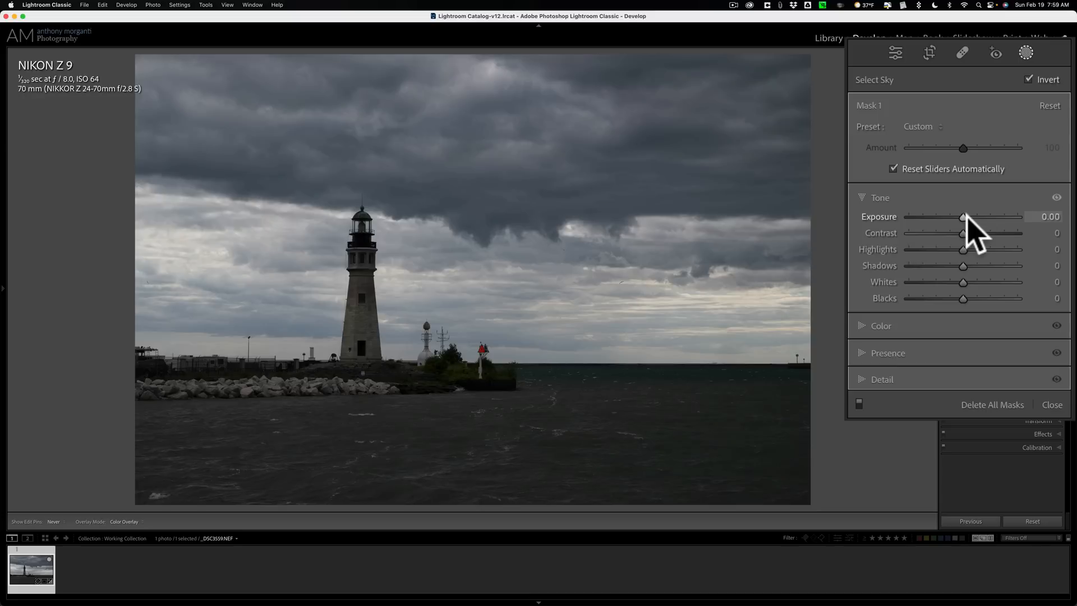
{"action": "left_click_drag", "start_coordinate": [962, 217], "coordinate": [972, 216]}
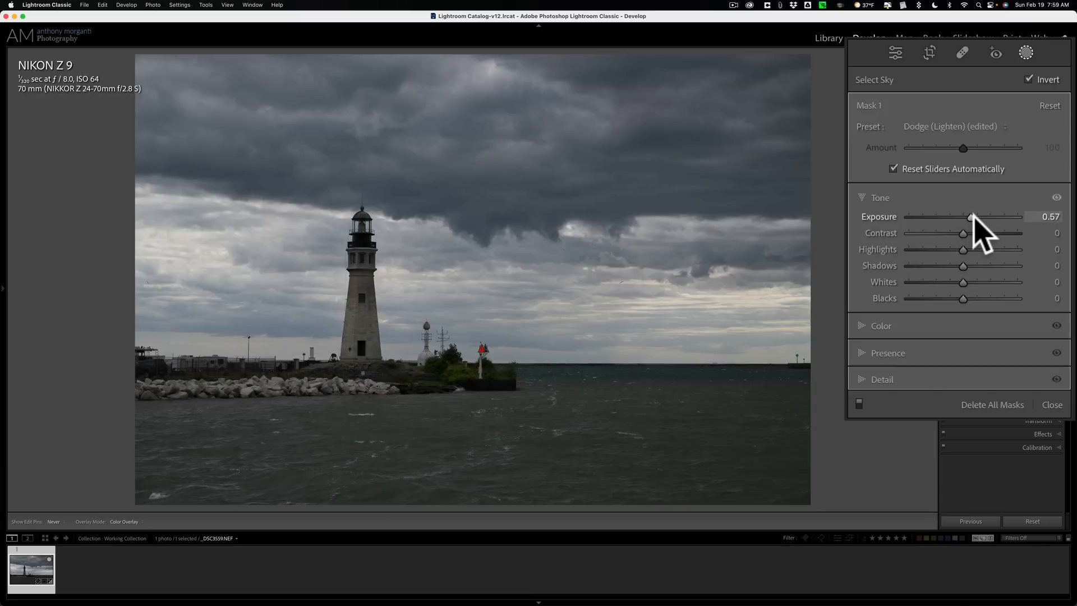
{"action": "left_click_drag", "start_coordinate": [963, 216], "coordinate": [971, 216]}
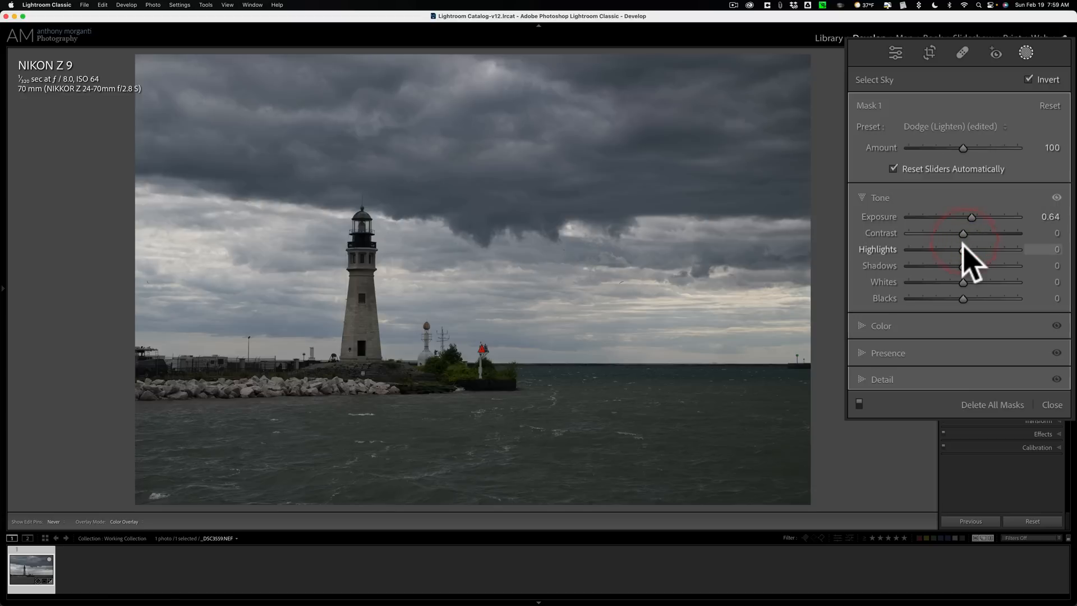
{"action": "left_click_drag", "start_coordinate": [963, 249], "coordinate": [948, 249]}
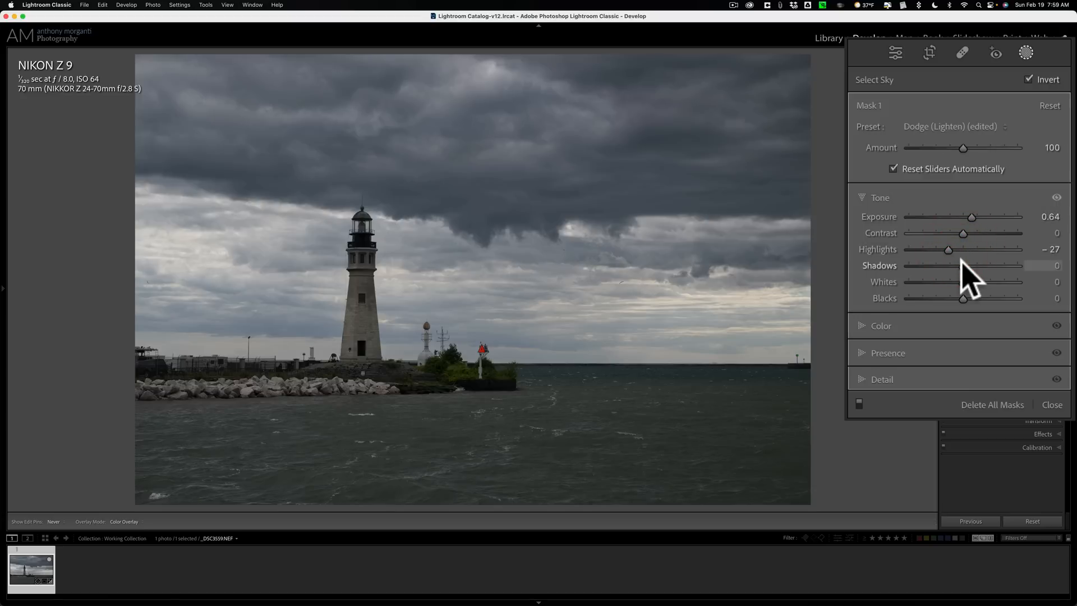
{"action": "left_click_drag", "start_coordinate": [962, 265], "coordinate": [980, 265]}
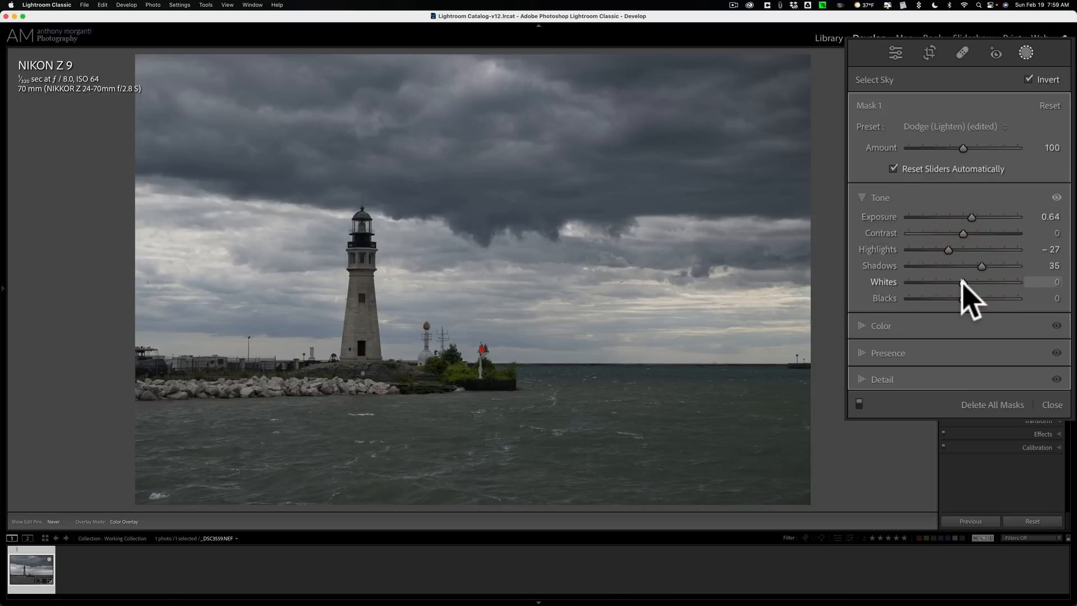
{"action": "left_click_drag", "start_coordinate": [964, 282], "coordinate": [978, 282]}
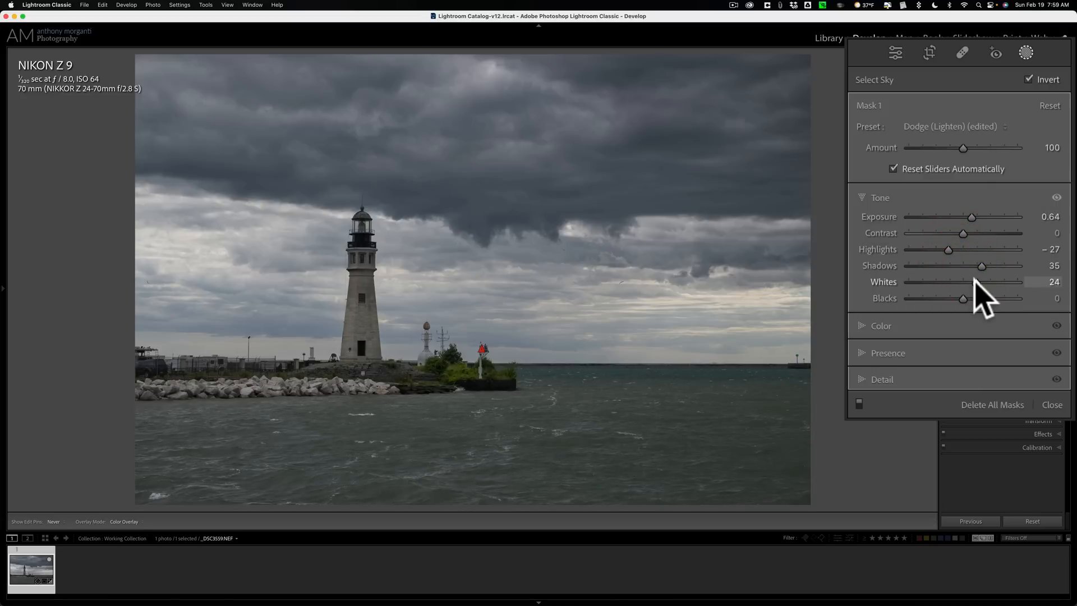
{"action": "left_click_drag", "start_coordinate": [963, 298], "coordinate": [948, 299]}
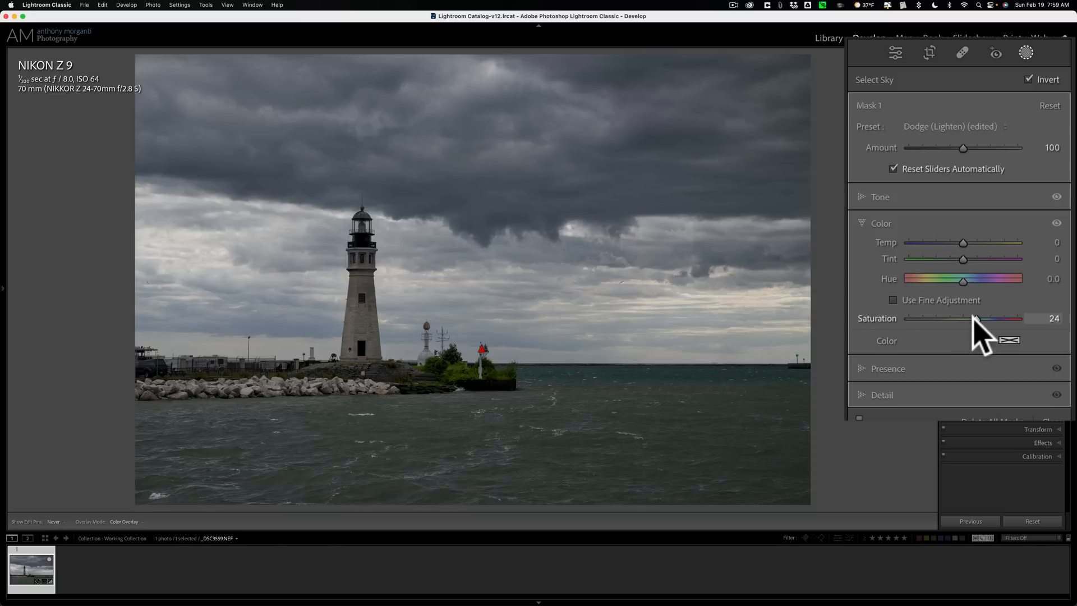
{"action": "left_click_drag", "start_coordinate": [968, 317], "coordinate": [977, 317]}
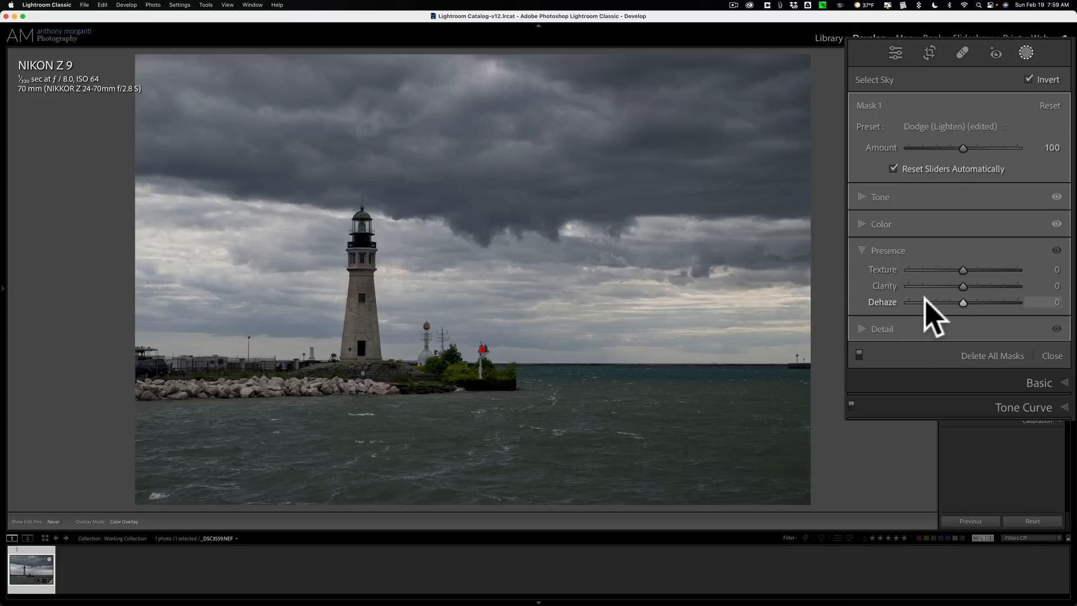
Add Clarity 23, Texture 15 and Sharpness 30 to the foreground mask.
{"action": "left_click_drag", "start_coordinate": [962, 285], "coordinate": [978, 285]}
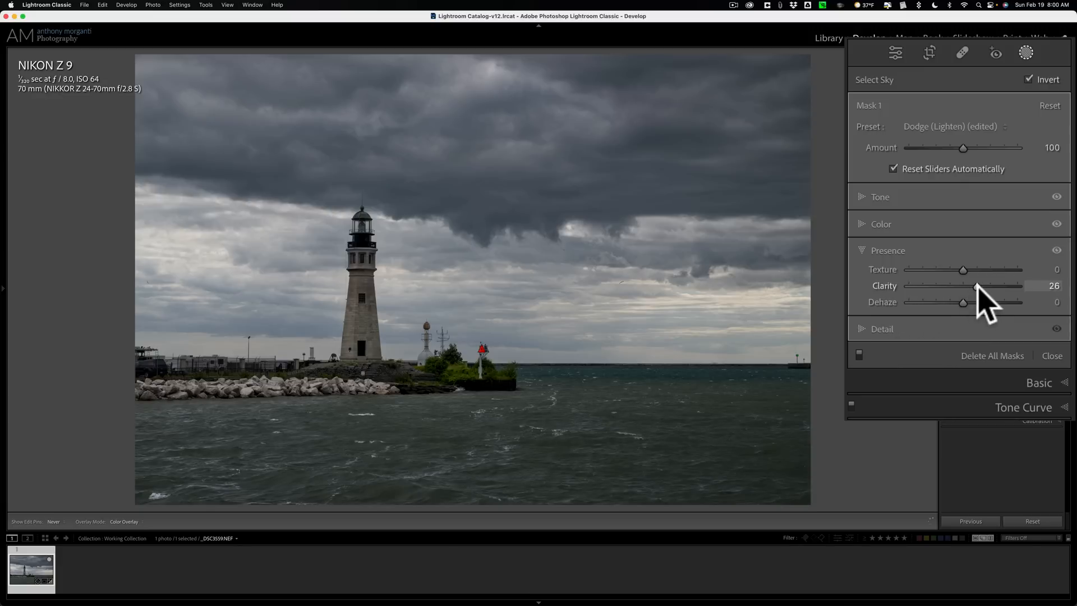
{"action": "left_click_drag", "start_coordinate": [977, 286], "coordinate": [973, 286]}
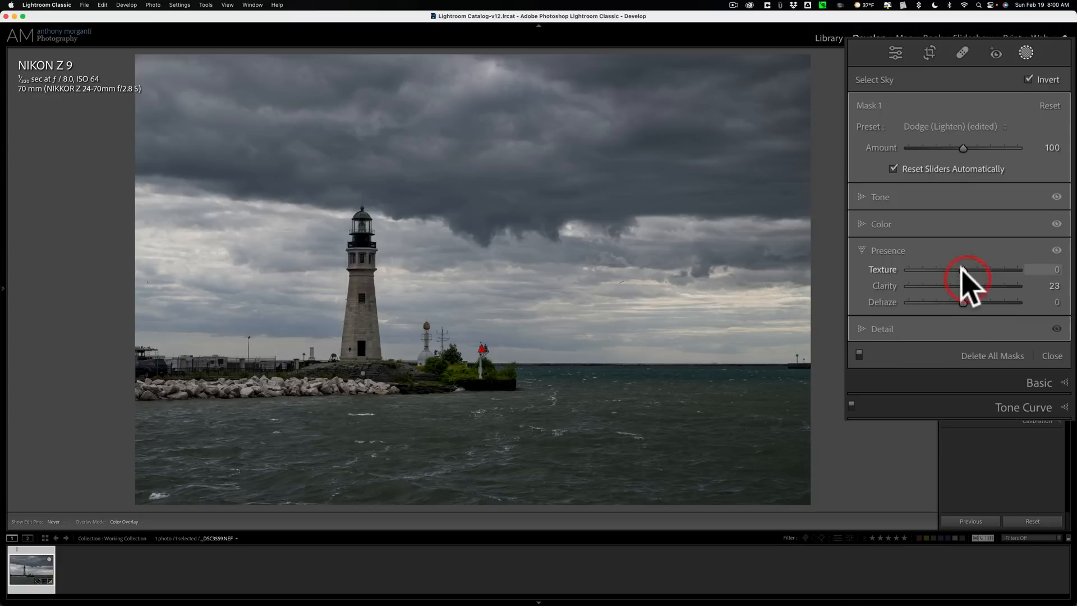
{"action": "left_click_drag", "start_coordinate": [961, 268], "coordinate": [973, 268]}
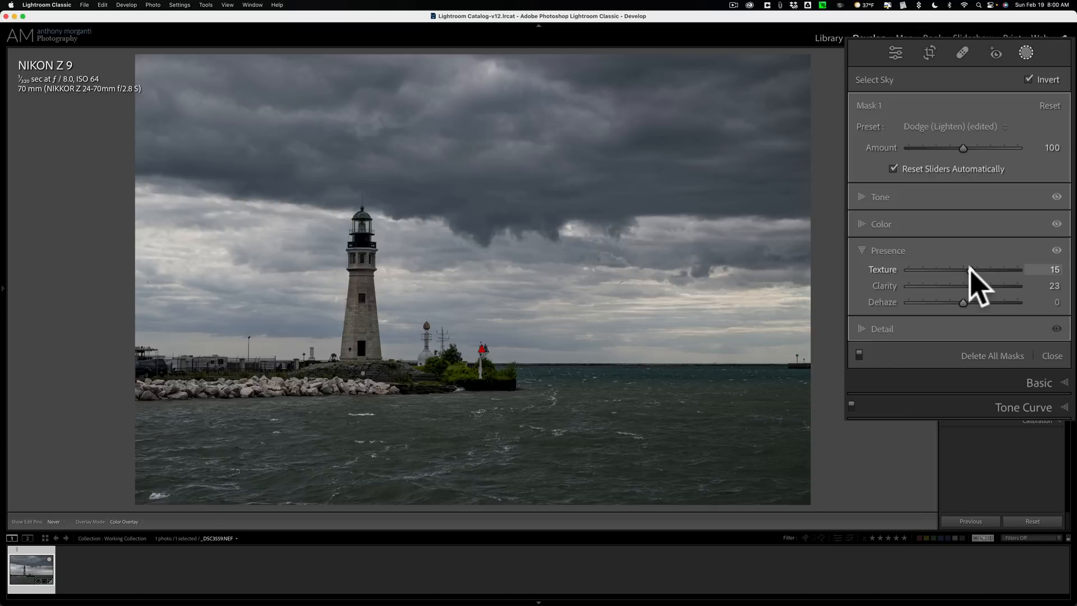
{"action": "left_click", "coordinate": [880, 251]}
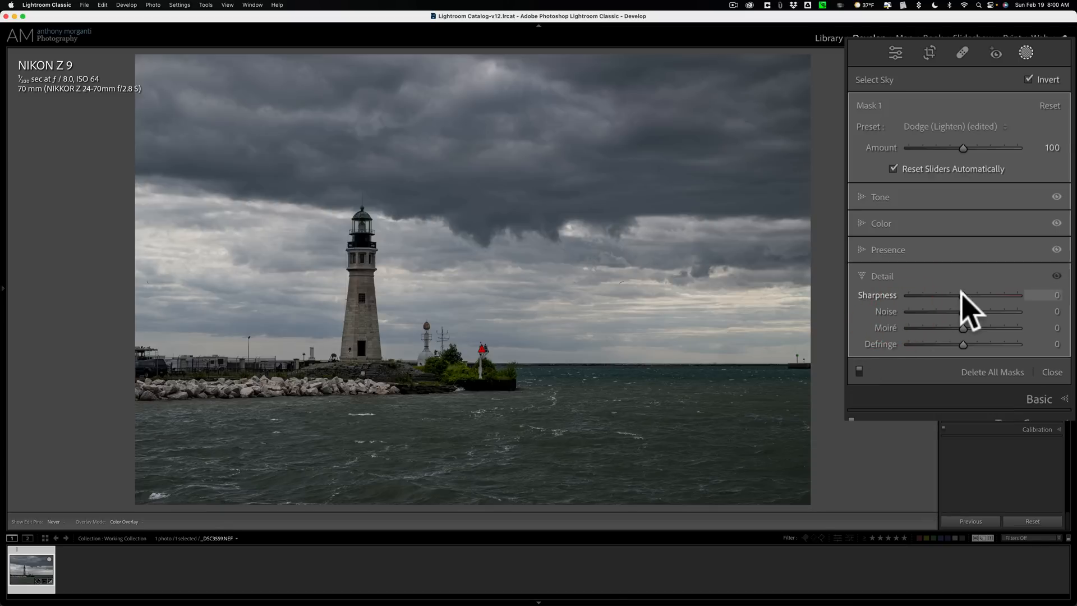
{"action": "left_click_drag", "start_coordinate": [963, 295], "coordinate": [980, 295]}
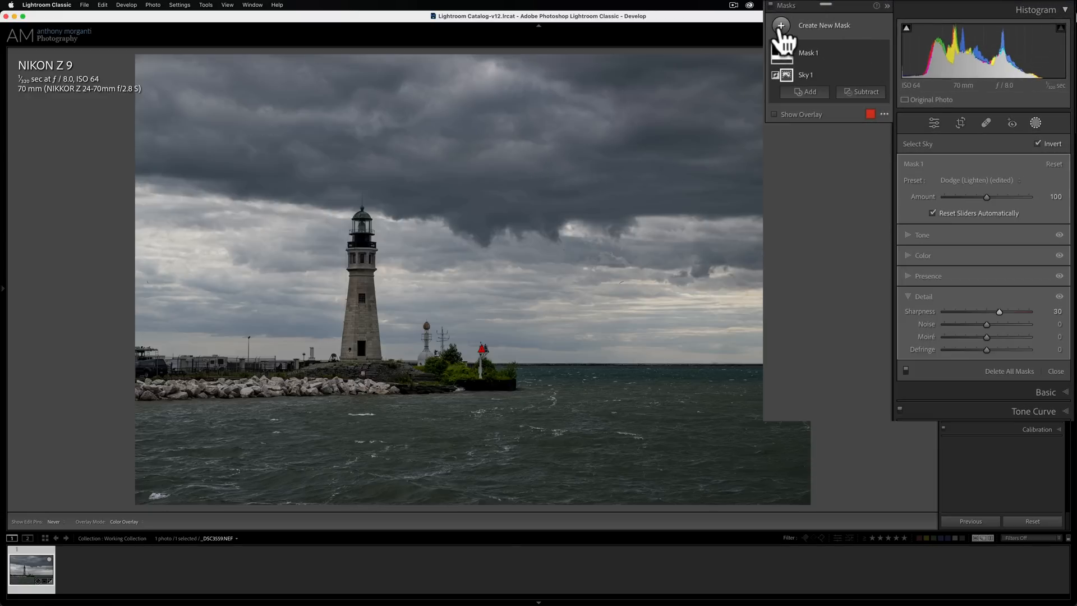
Create a second Sky mask and add dehaze with a slight exposure tweak to the clouds.
{"action": "left_click", "coordinate": [779, 26]}
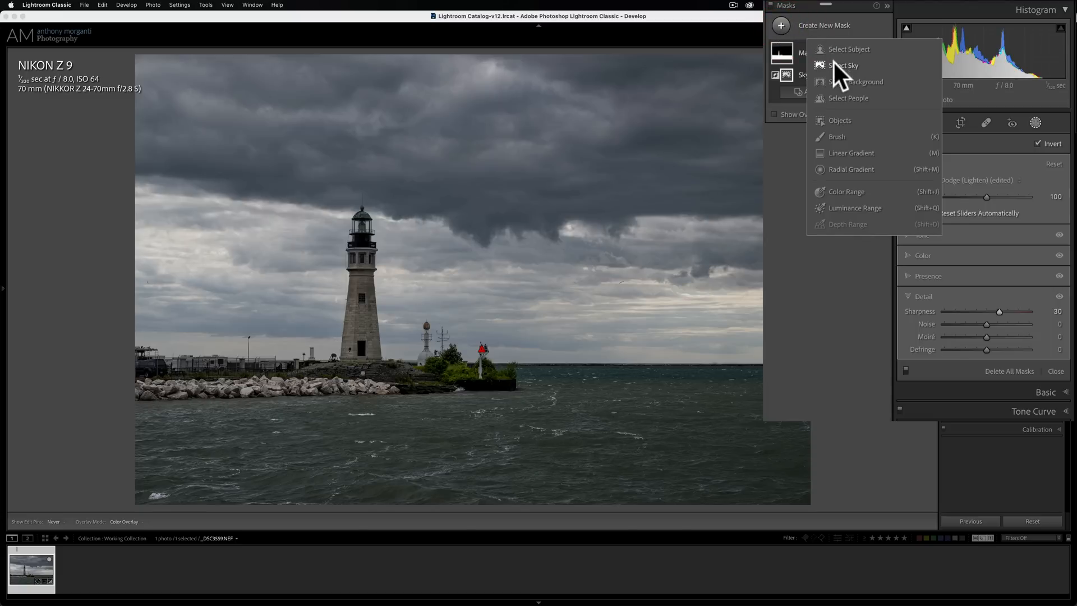
{"action": "left_click", "coordinate": [847, 65]}
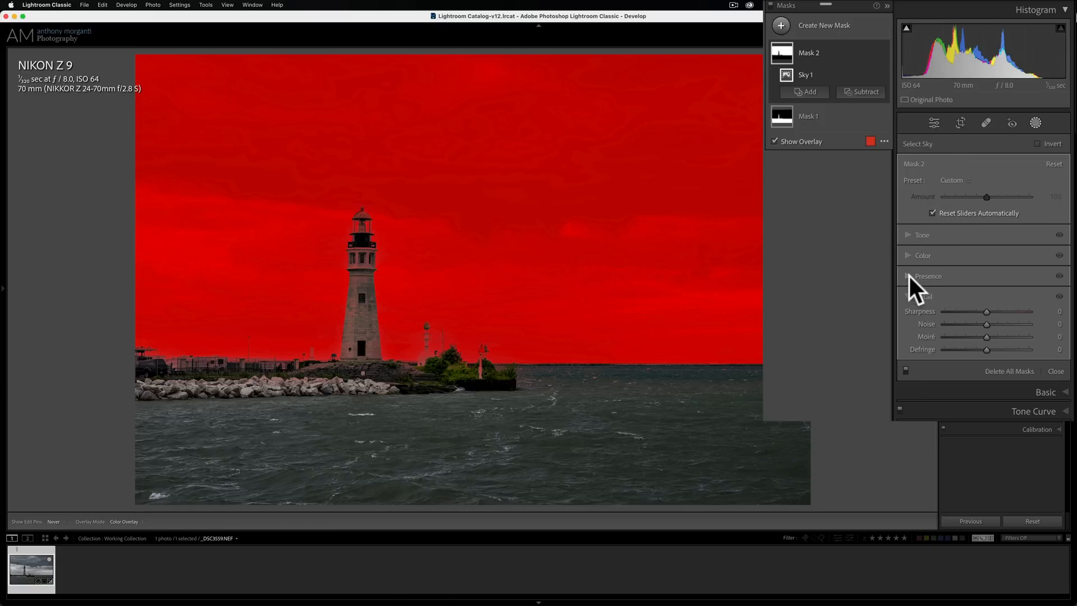
{"action": "left_click", "coordinate": [909, 276]}
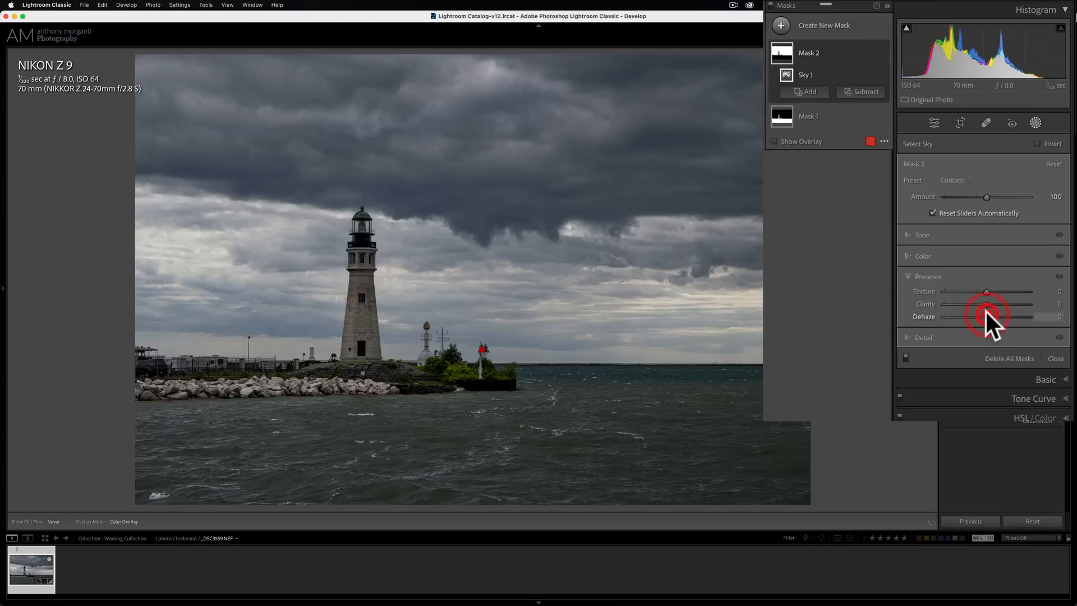
{"action": "left_click_drag", "start_coordinate": [987, 304], "coordinate": [1010, 304]}
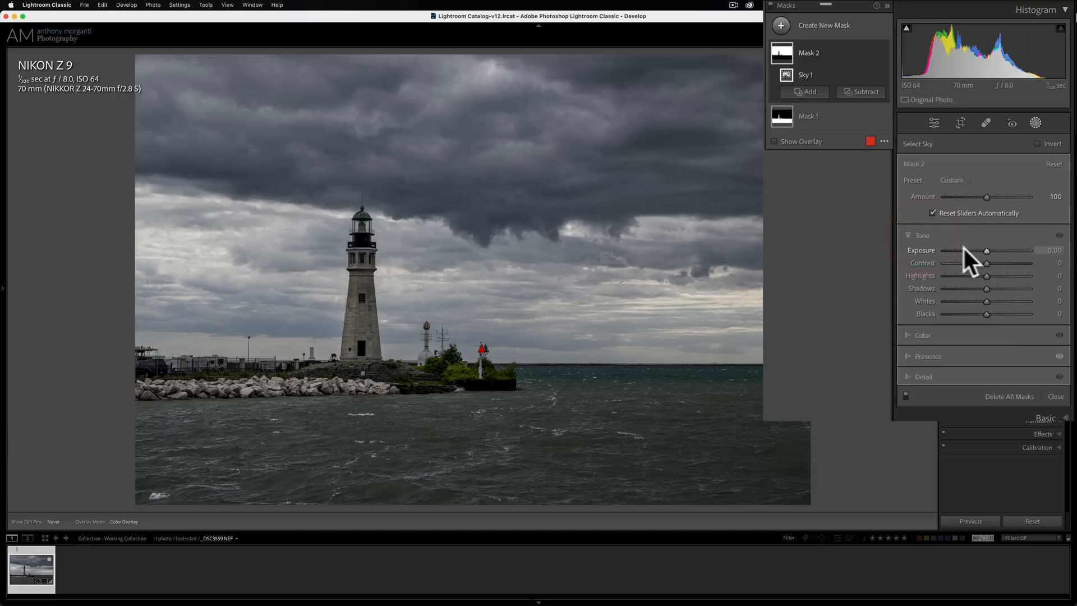
{"action": "left_click_drag", "start_coordinate": [985, 262], "coordinate": [996, 262]}
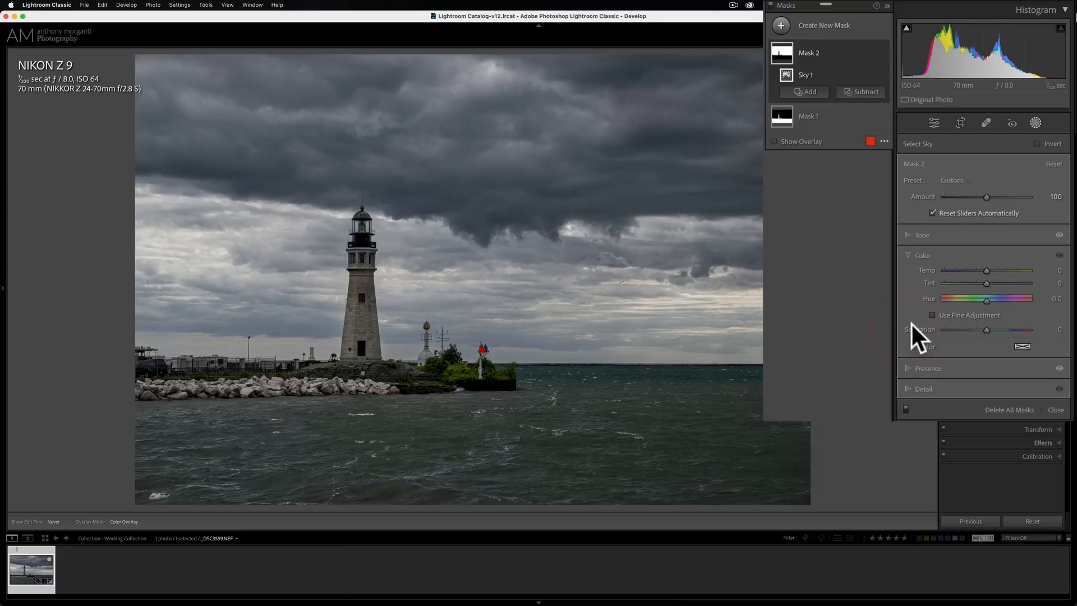
{"action": "mouse_move", "coordinate": [964, 282]}
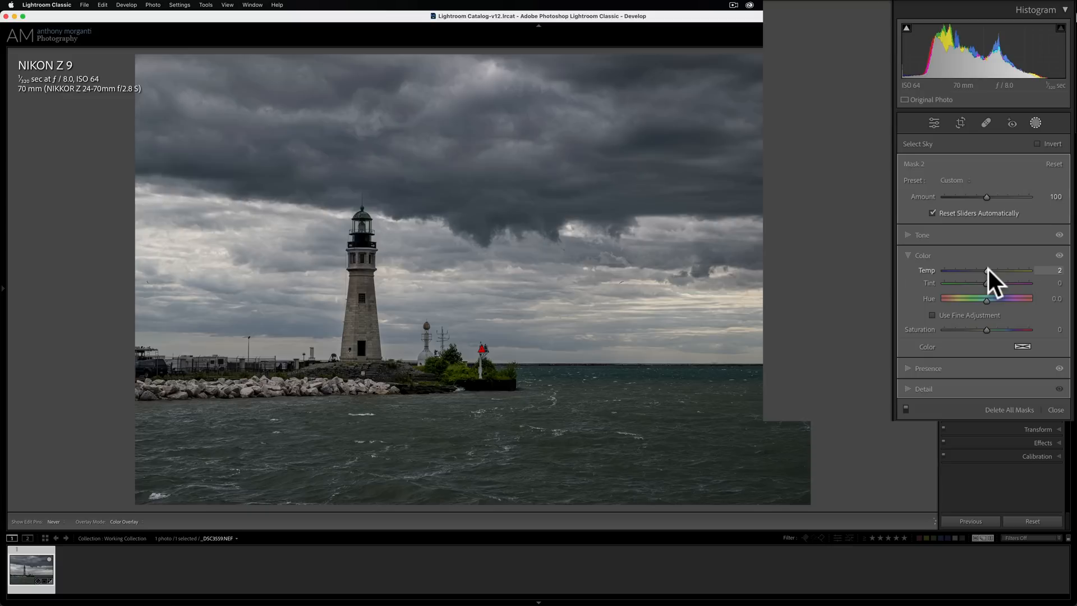
Warm the sky mask to temperature 12 and raise its saturation to 24.
{"action": "left_click_drag", "start_coordinate": [987, 270], "coordinate": [991, 270]}
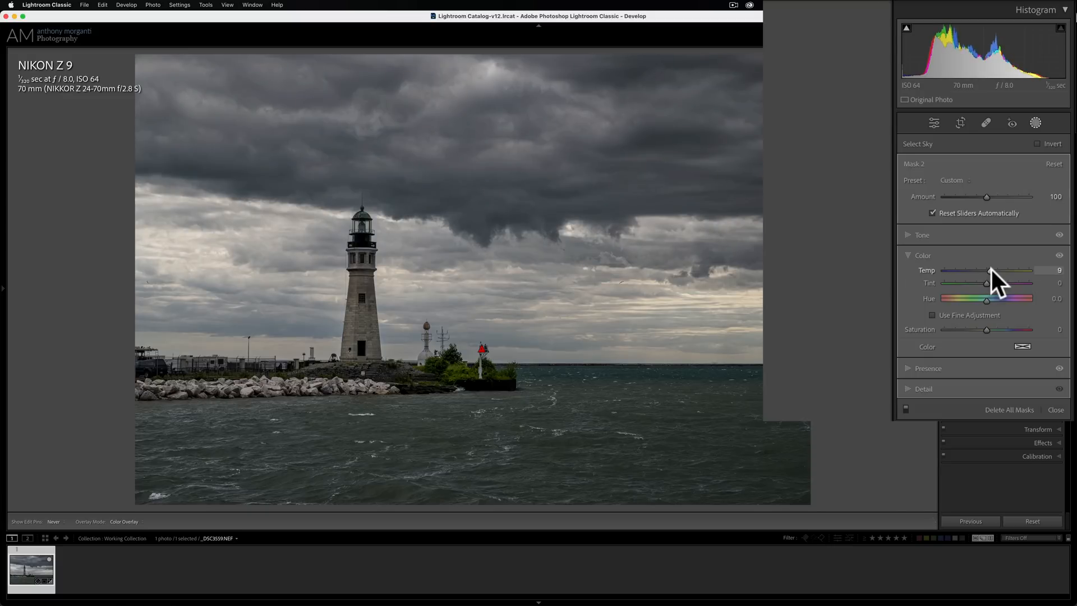
{"action": "left_click_drag", "start_coordinate": [987, 270], "coordinate": [991, 271]}
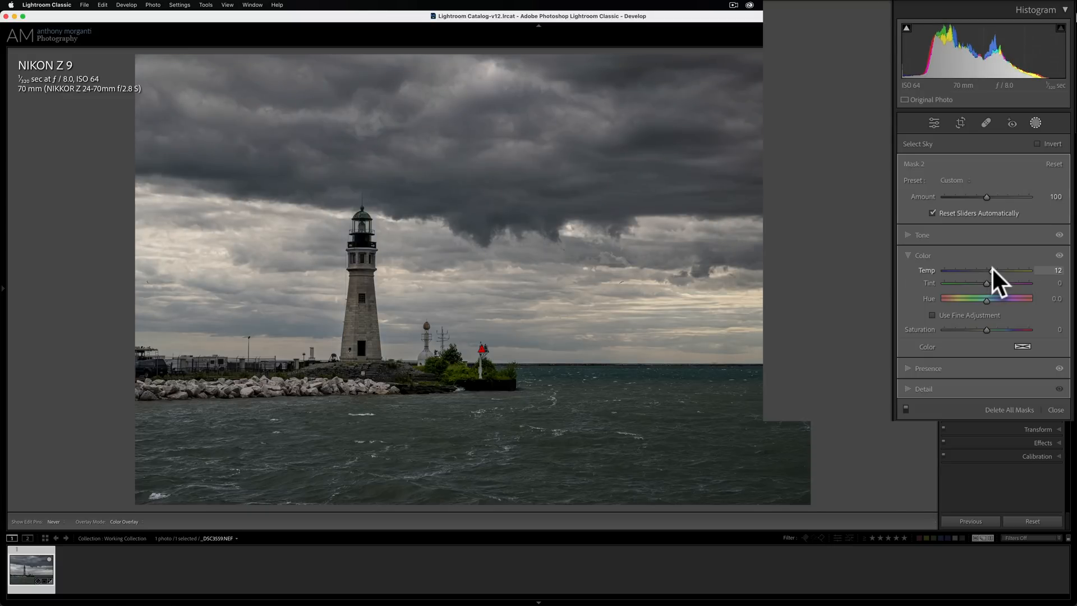
{"action": "left_click_drag", "start_coordinate": [986, 329], "coordinate": [1020, 329]}
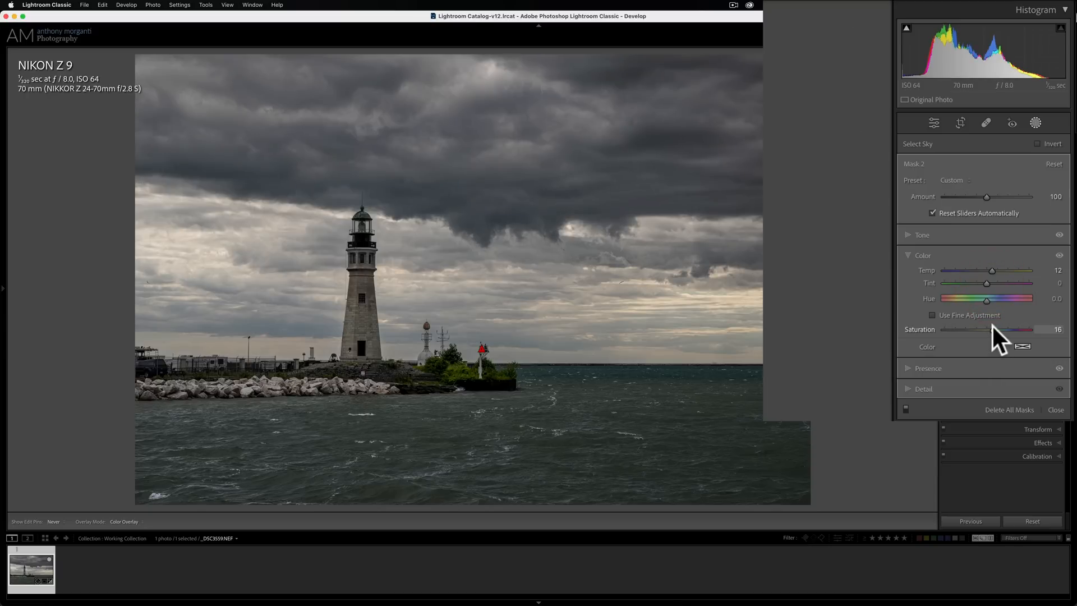
{"action": "left_click_drag", "start_coordinate": [986, 329], "coordinate": [996, 329]}
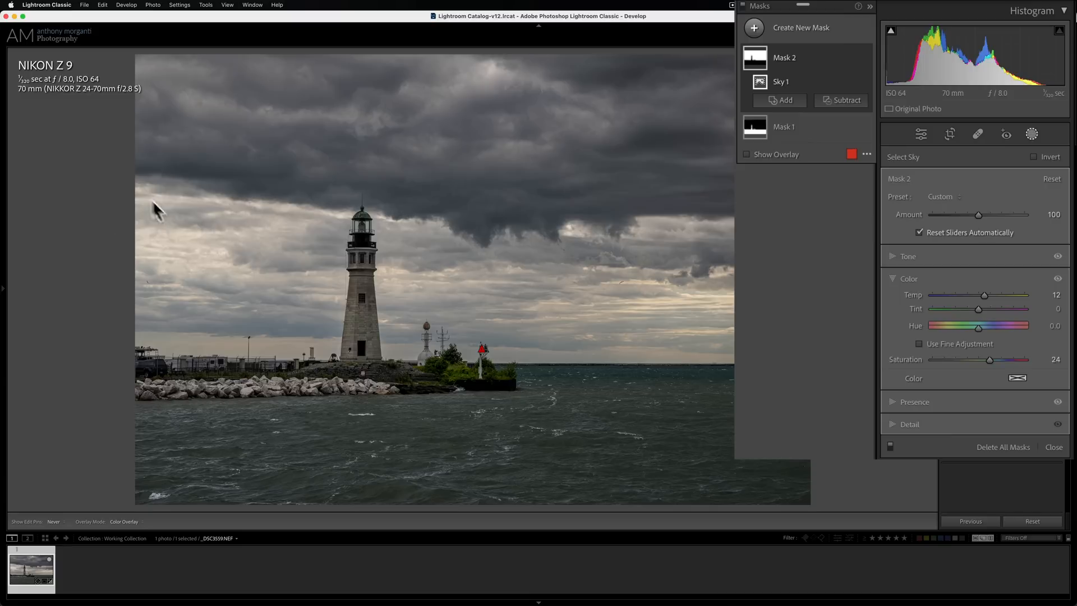
{"action": "mouse_move", "coordinate": [344, 251]}
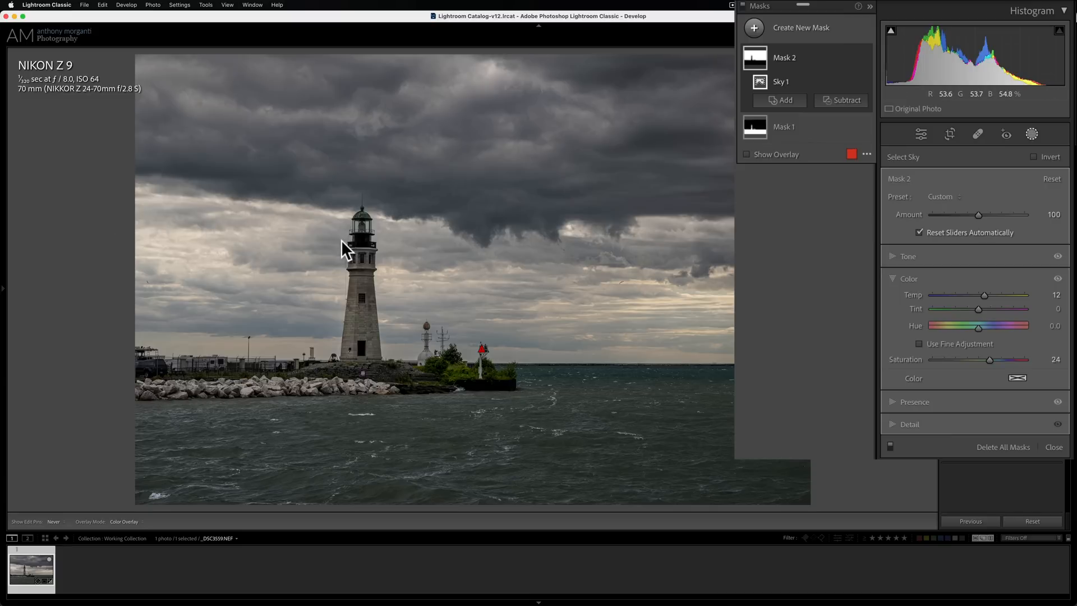
{"action": "mouse_move", "coordinate": [391, 291]}
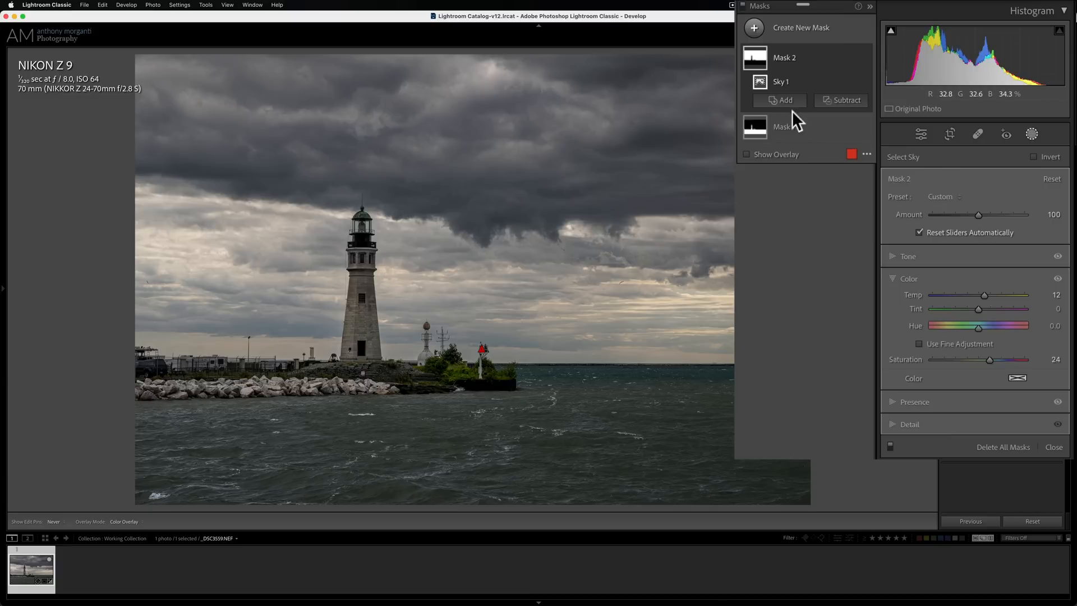
Add an Objects mask and brush over the lighthouse tower to select it.
{"action": "left_click", "coordinate": [755, 27]}
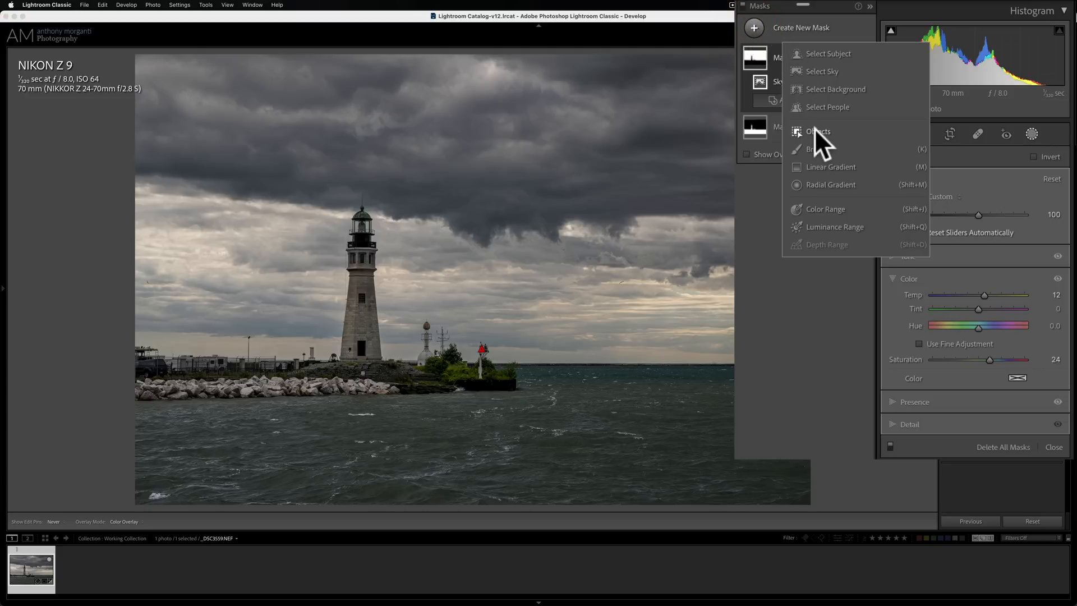
{"action": "left_click", "coordinate": [818, 131]}
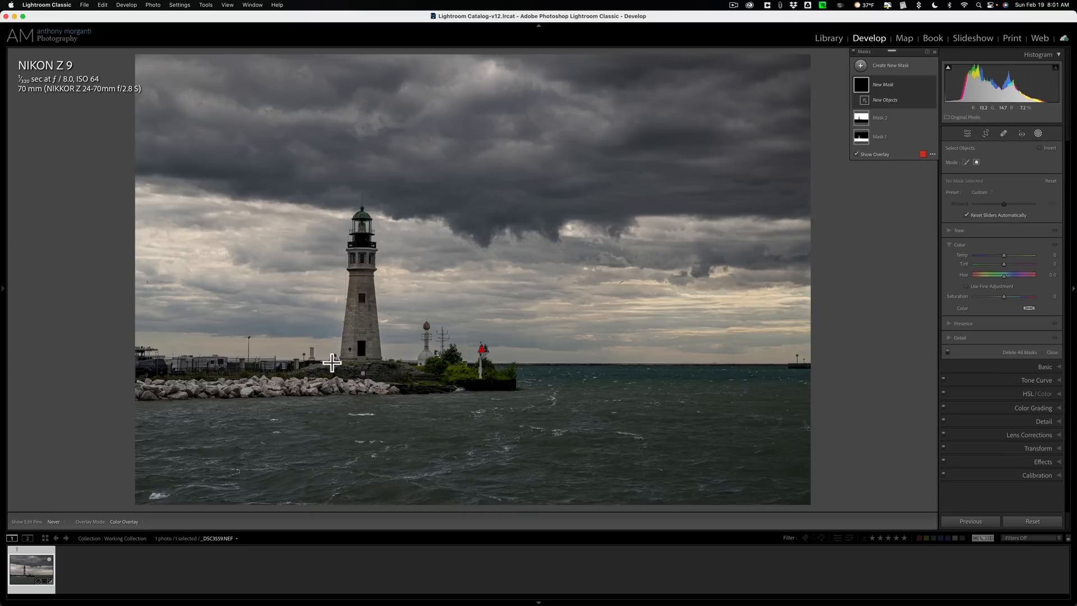
{"action": "left_click_drag", "start_coordinate": [333, 185], "coordinate": [385, 354]}
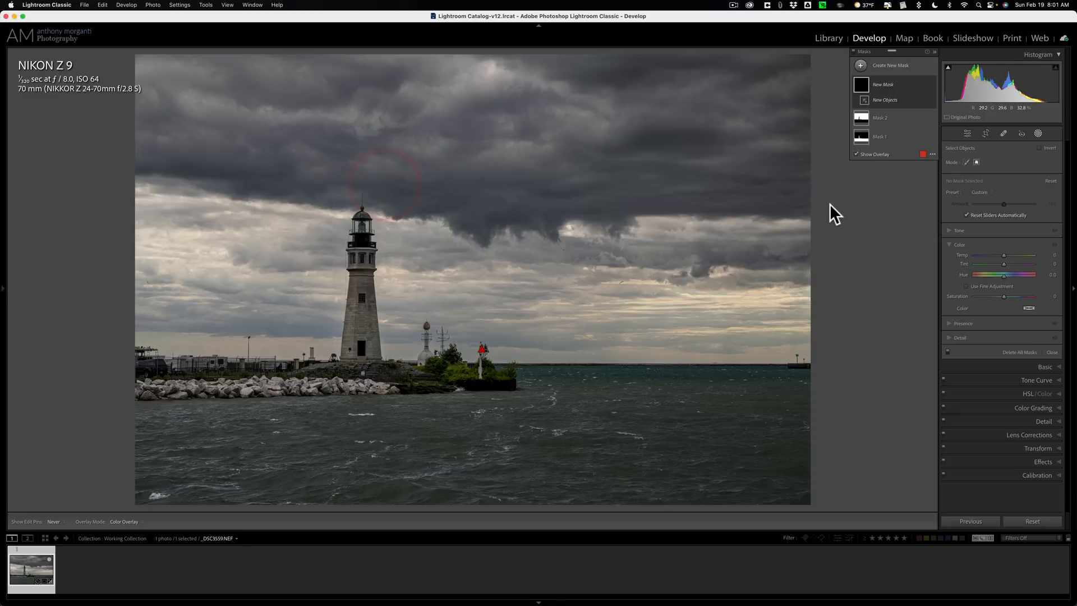
{"action": "left_click", "coordinate": [363, 251]}
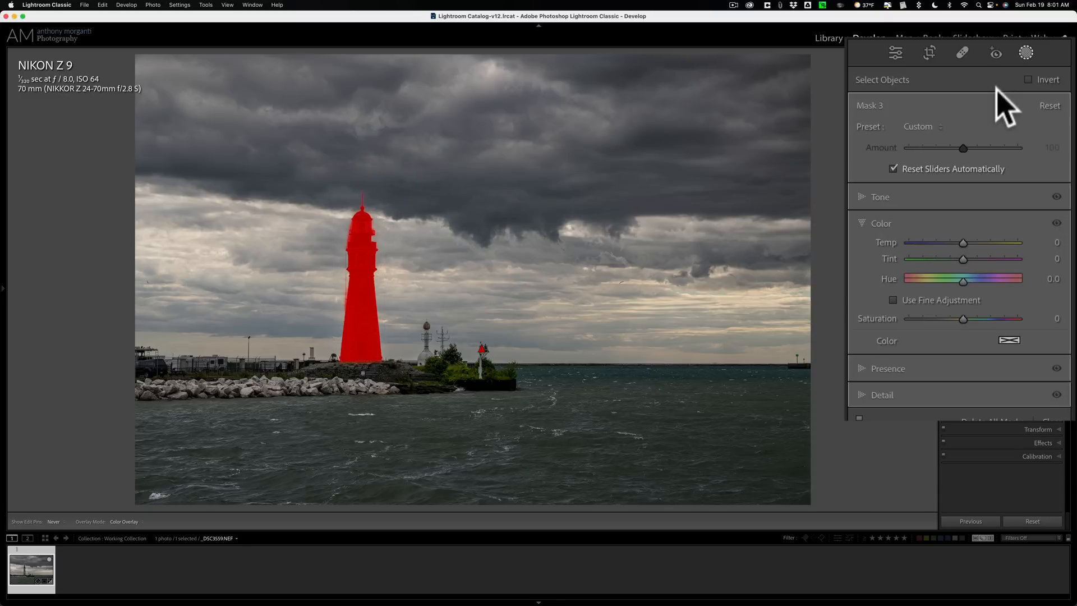
{"action": "mouse_move", "coordinate": [956, 348]}
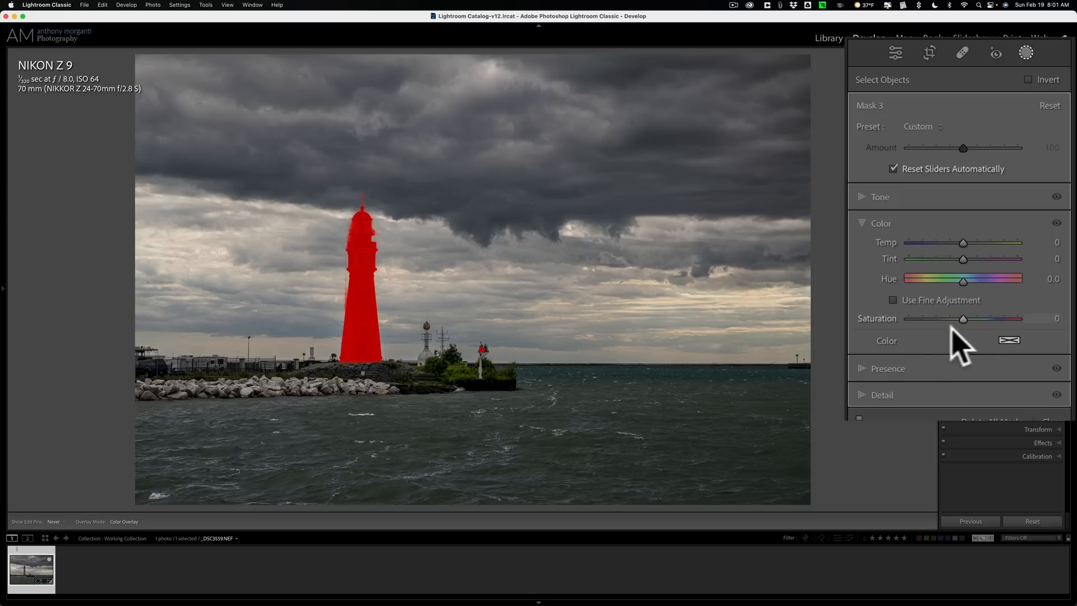
Add clarity and texture to the lighthouse mask and raise its saturation to 27.
{"action": "left_click", "coordinate": [881, 223]}
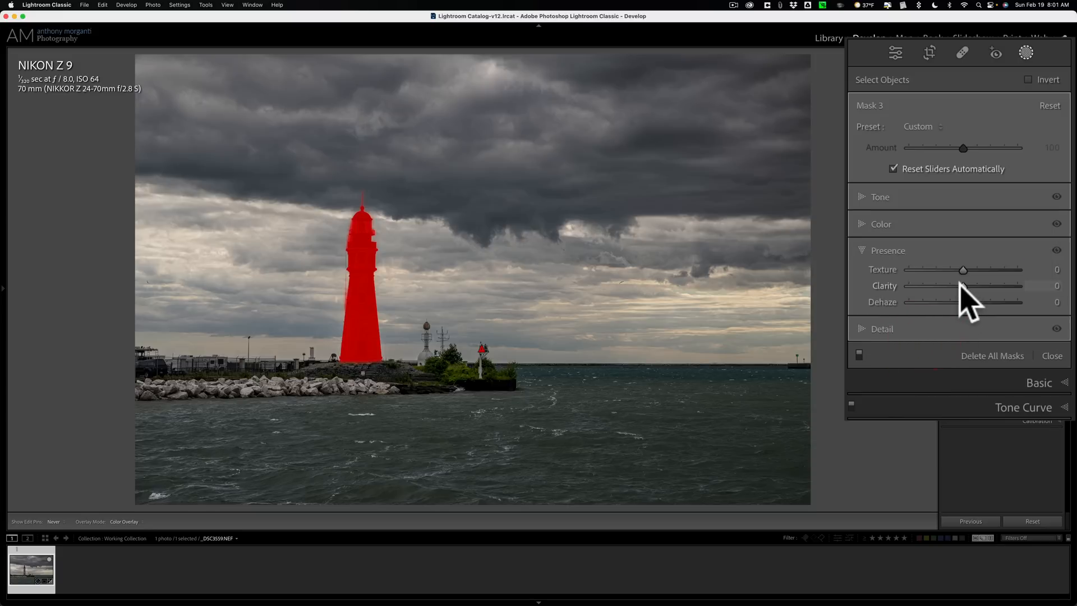
{"action": "left_click_drag", "start_coordinate": [962, 286], "coordinate": [986, 286]}
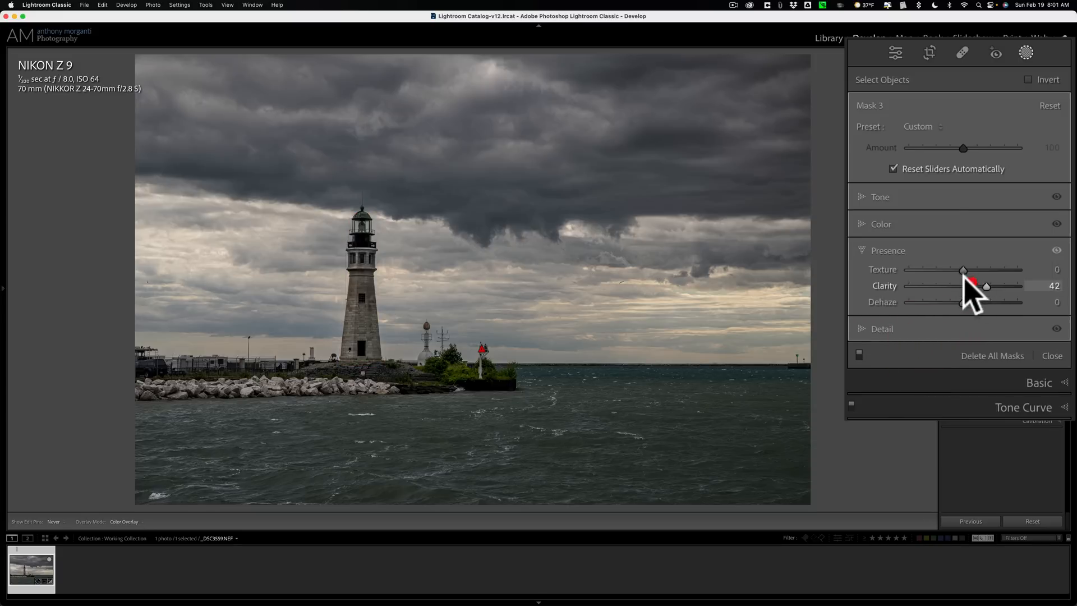
{"action": "left_click_drag", "start_coordinate": [962, 269], "coordinate": [1009, 269]}
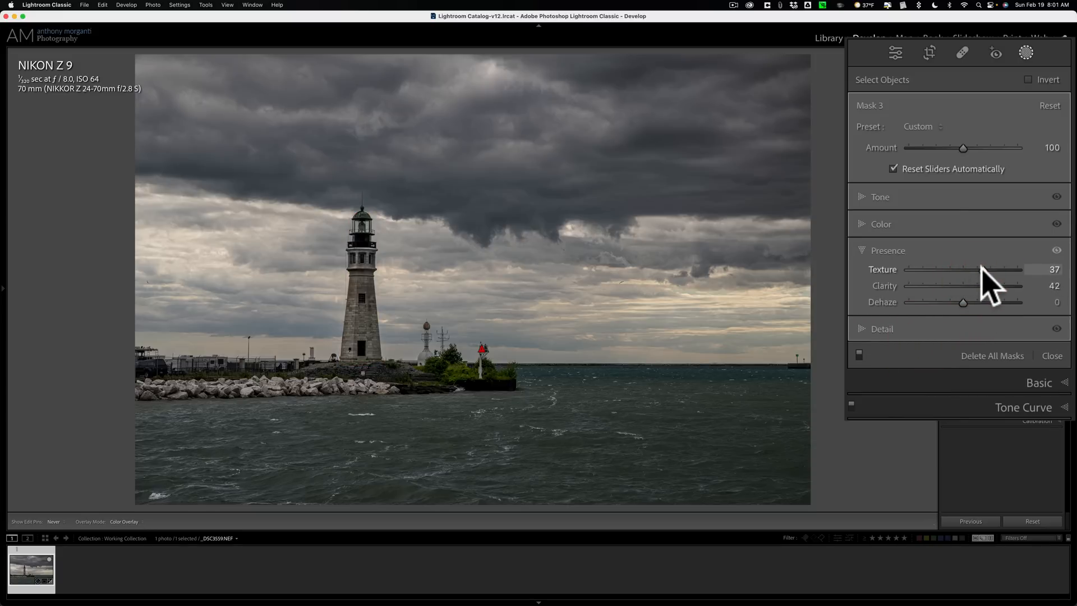
{"action": "left_click", "coordinate": [862, 223]}
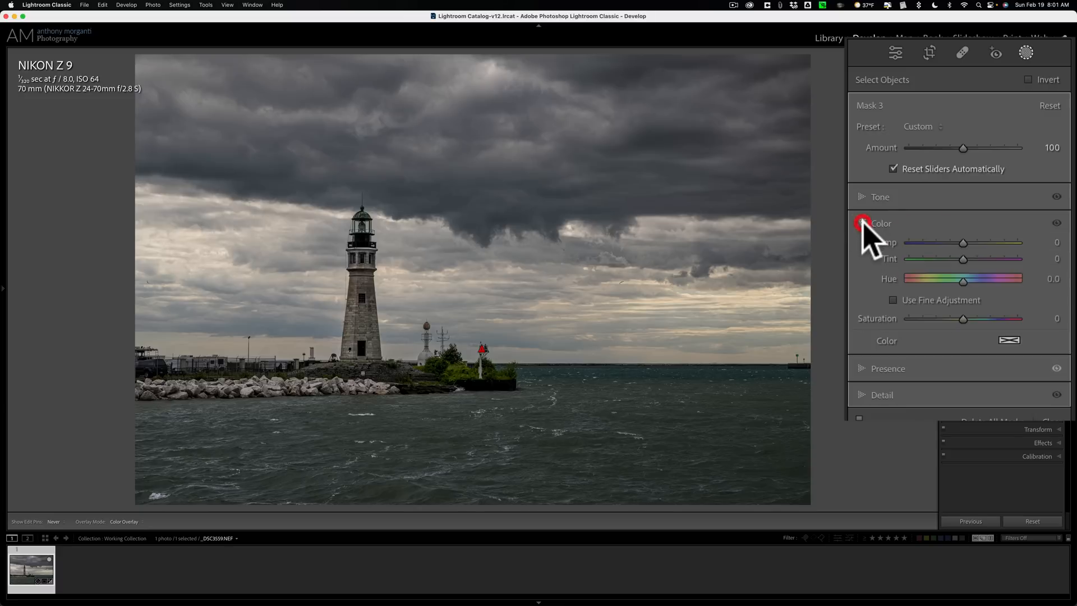
{"action": "left_click", "coordinate": [861, 223]}
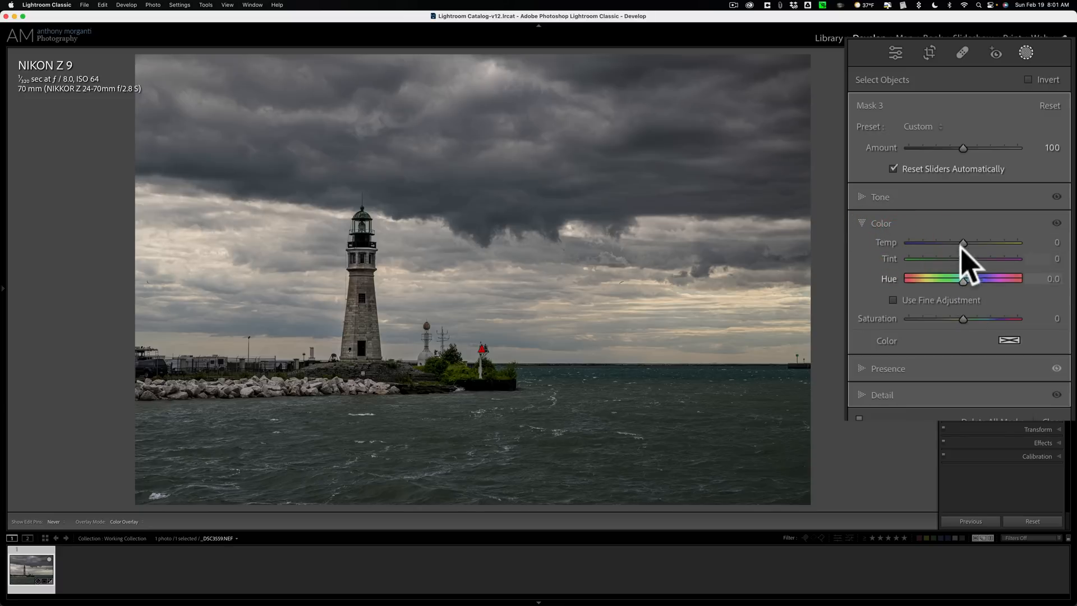
{"action": "mouse_move", "coordinate": [964, 327]}
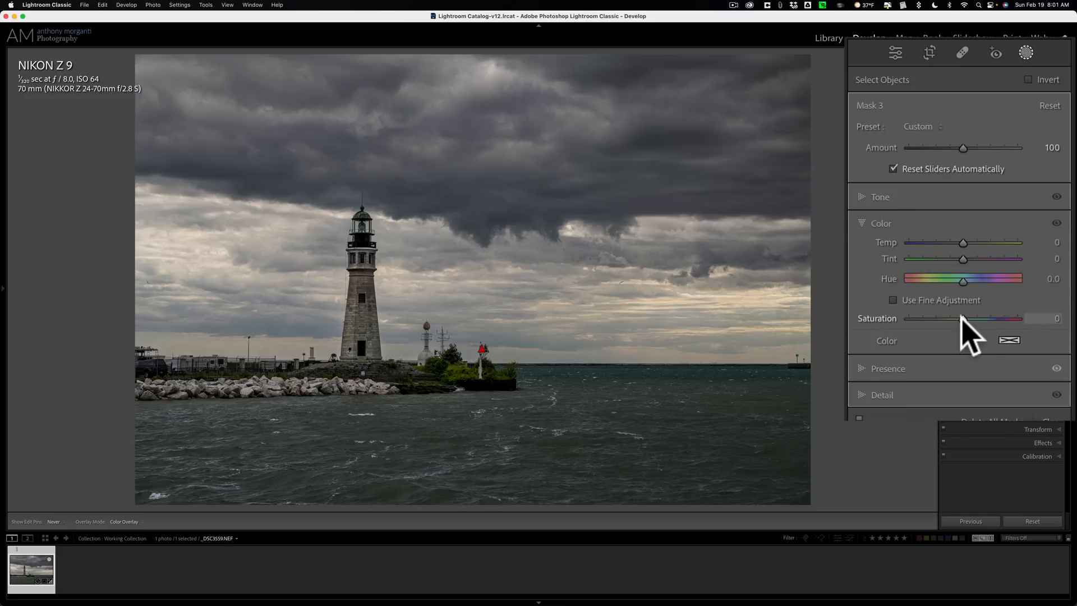
{"action": "left_click_drag", "start_coordinate": [962, 317], "coordinate": [977, 317]}
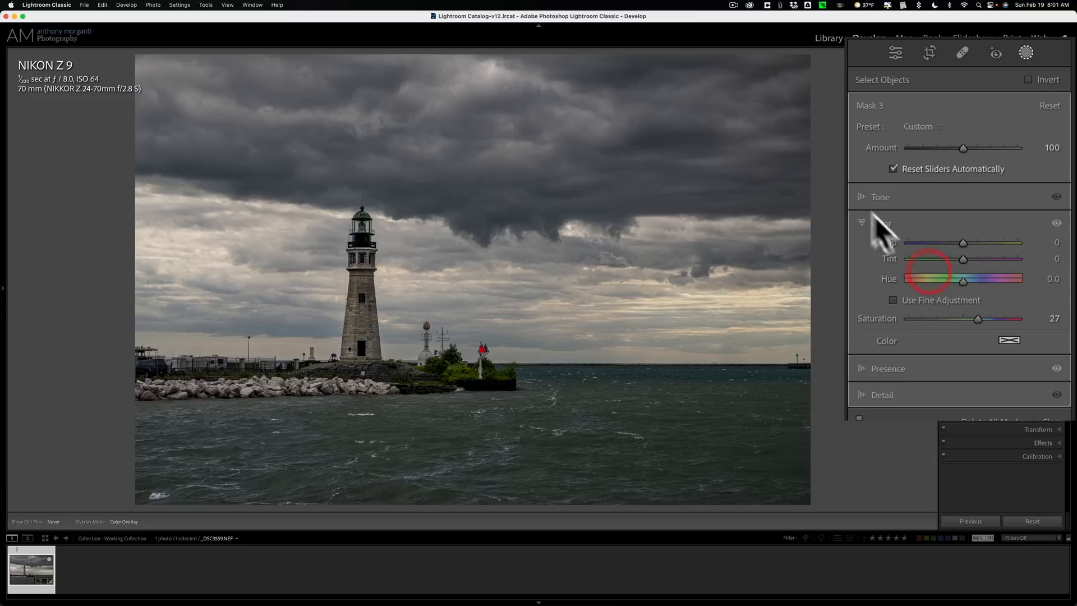
Give the lighthouse mask contrast 14 and lifted shadows of 36.
{"action": "left_click", "coordinate": [880, 197]}
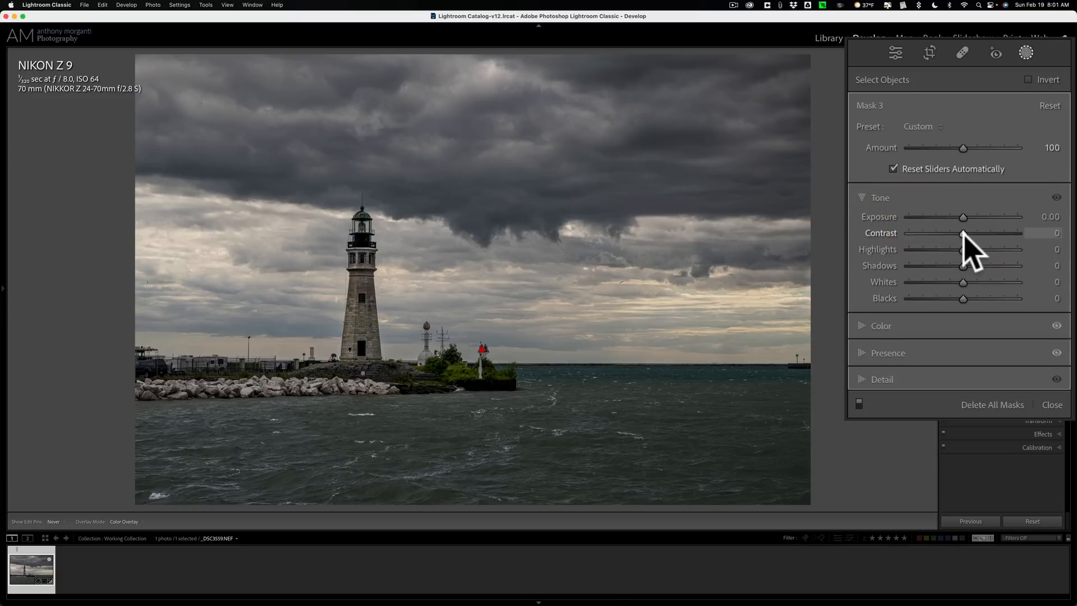
{"action": "left_click_drag", "start_coordinate": [962, 236], "coordinate": [968, 236]}
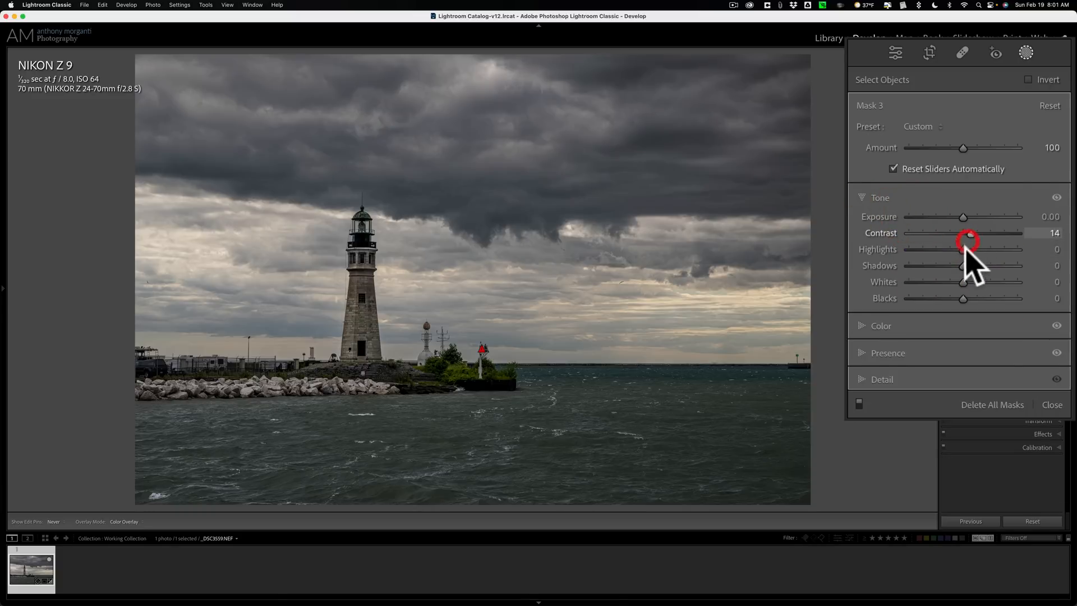
{"action": "left_click_drag", "start_coordinate": [962, 264], "coordinate": [975, 265]}
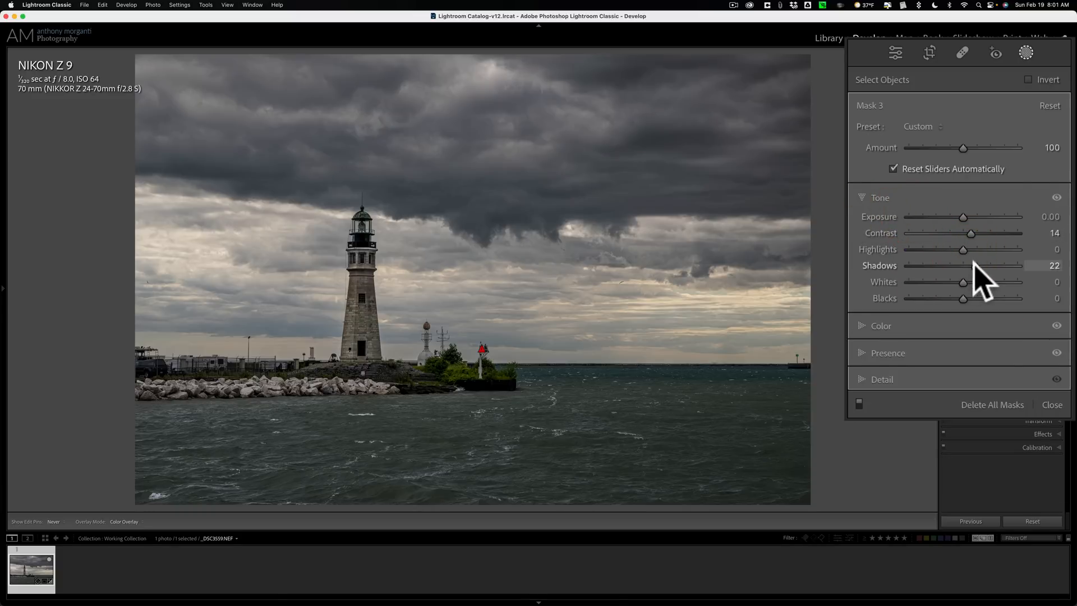
{"action": "left_click_drag", "start_coordinate": [964, 266], "coordinate": [975, 266]}
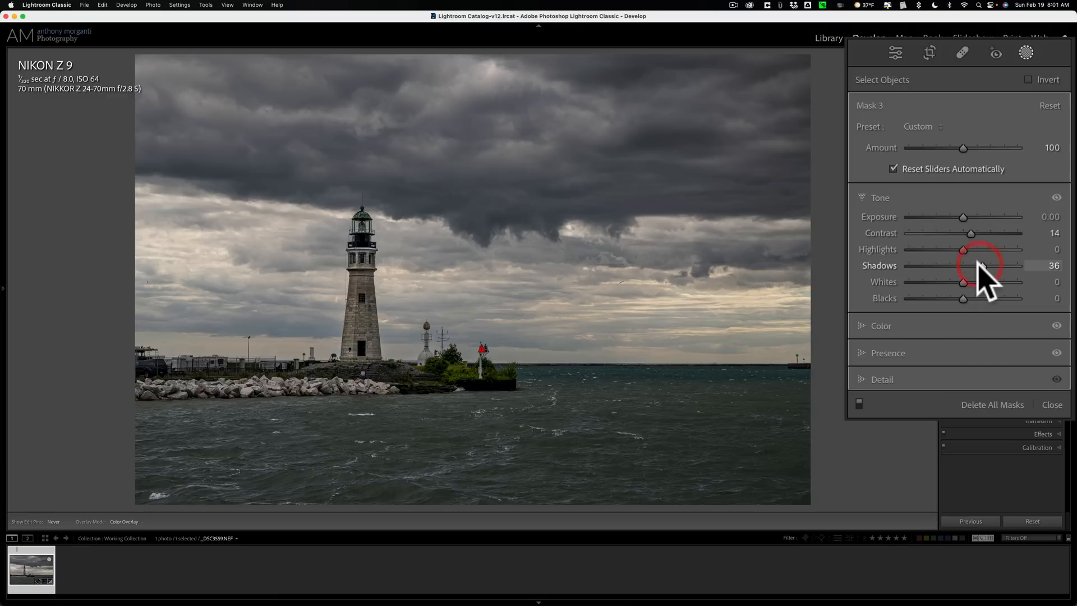
{"action": "mouse_move", "coordinate": [955, 260]}
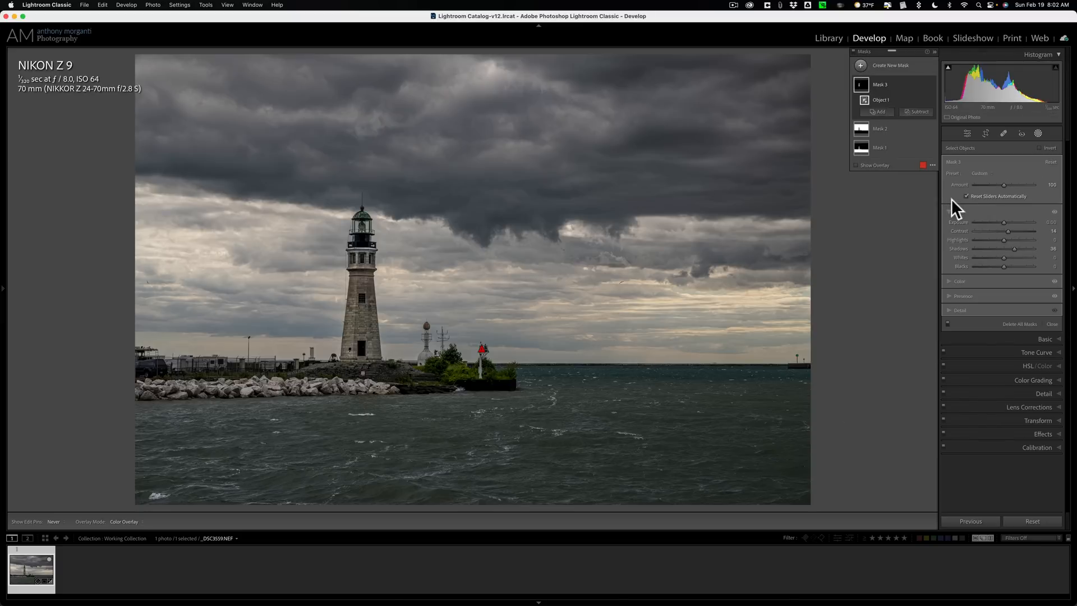
Finish masking and return to the global Basic adjustments, all still at zero.
{"action": "left_click", "coordinate": [967, 133]}
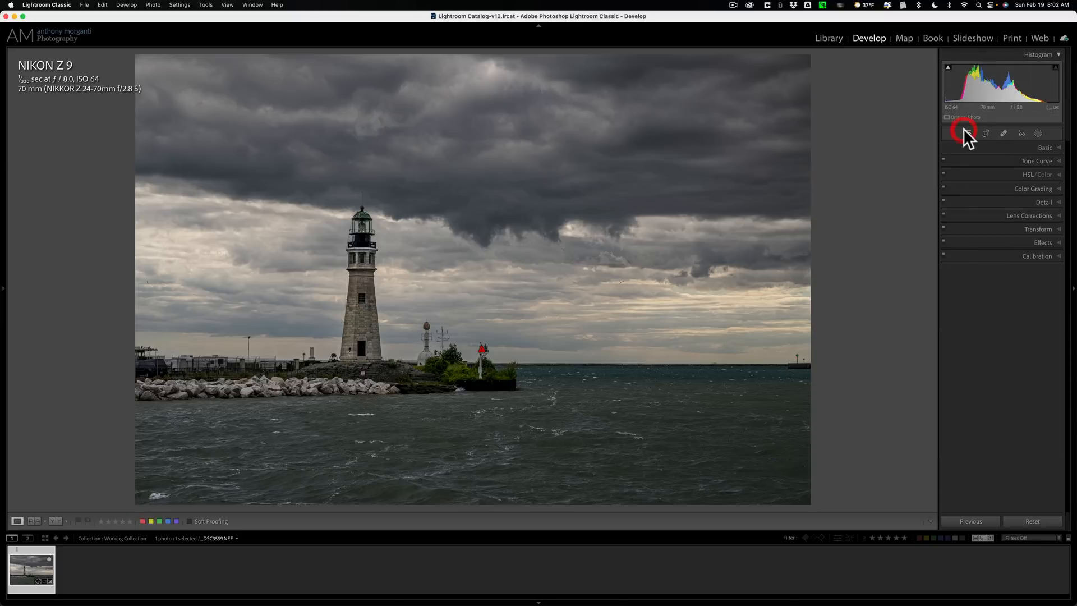
{"action": "left_click", "coordinate": [967, 132]}
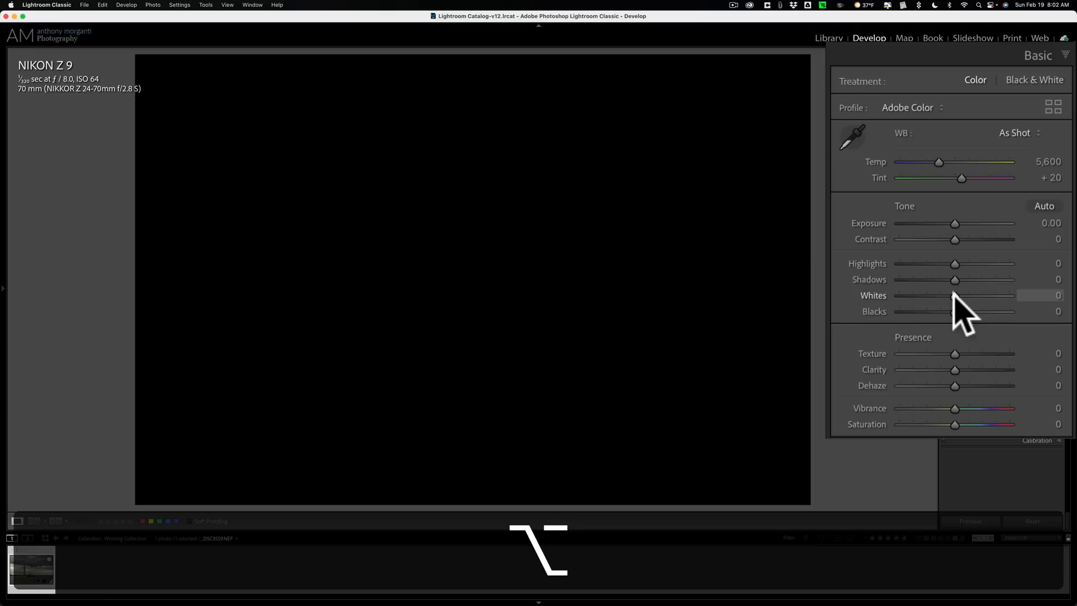
Raise global Whites to about +43, checking clipping and settling just short of it.
{"action": "left_click_drag", "start_coordinate": [955, 295], "coordinate": [1000, 295]}
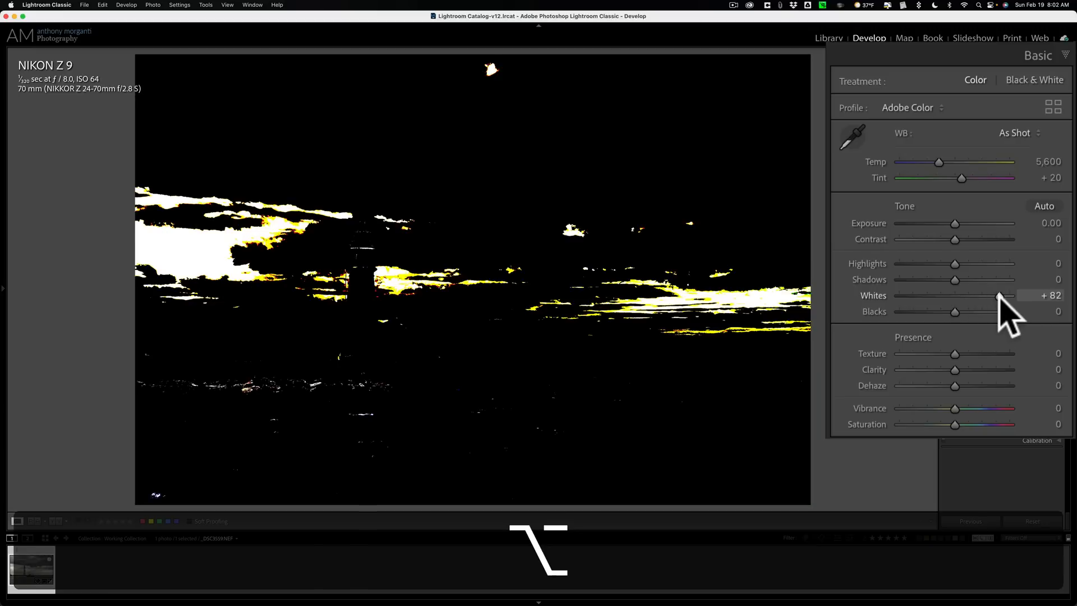
{"action": "left_click_drag", "start_coordinate": [999, 295], "coordinate": [984, 295]}
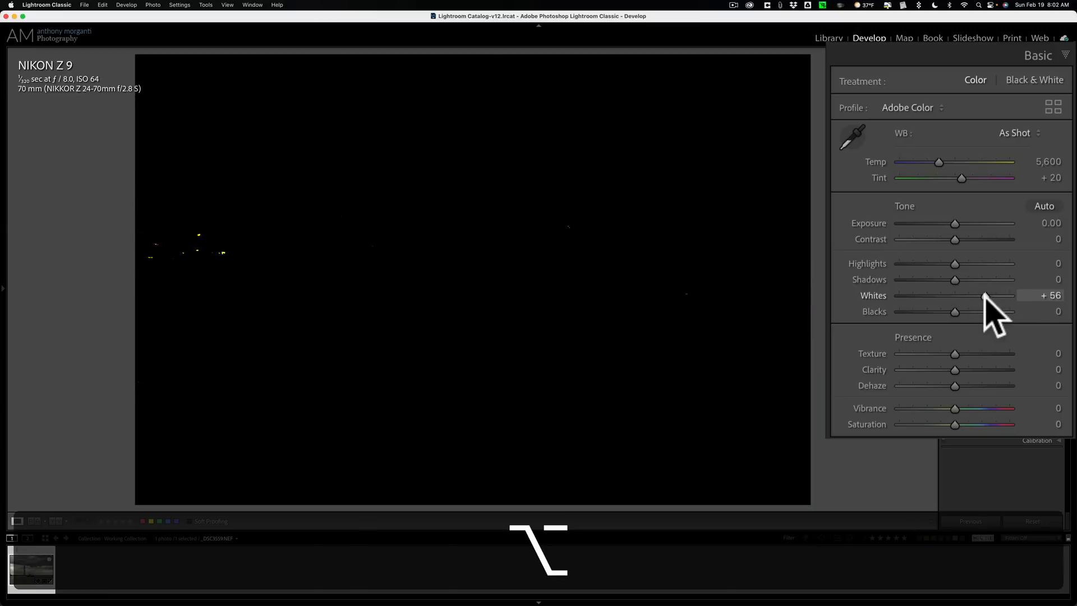
{"action": "left_click_drag", "start_coordinate": [986, 295], "coordinate": [977, 295]}
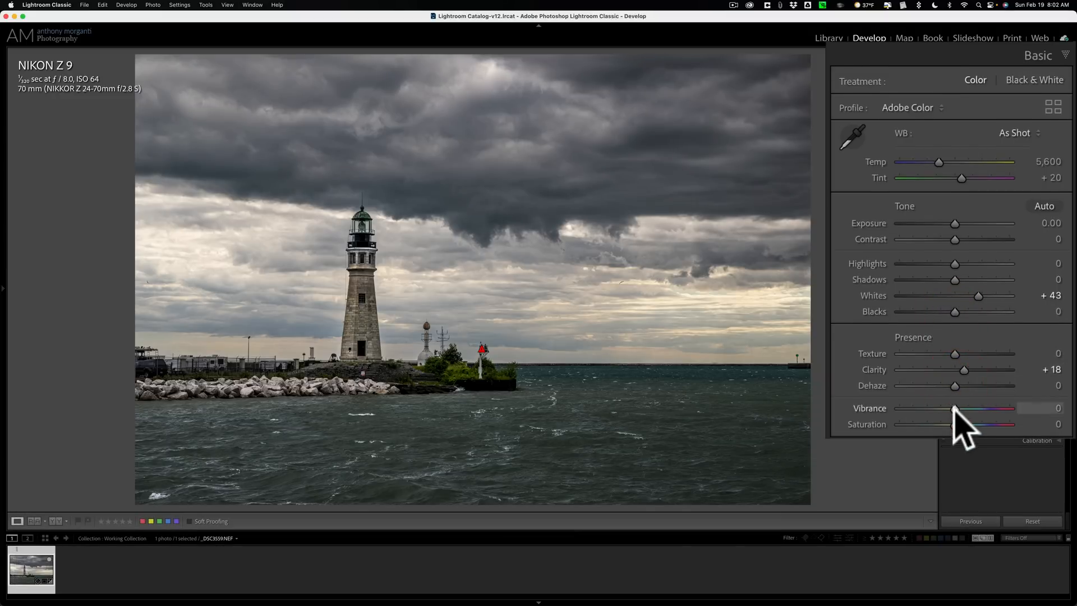
Try Vibrance then reset it to zero, and boost global Saturation to +19.
{"action": "left_click_drag", "start_coordinate": [954, 409], "coordinate": [968, 408]}
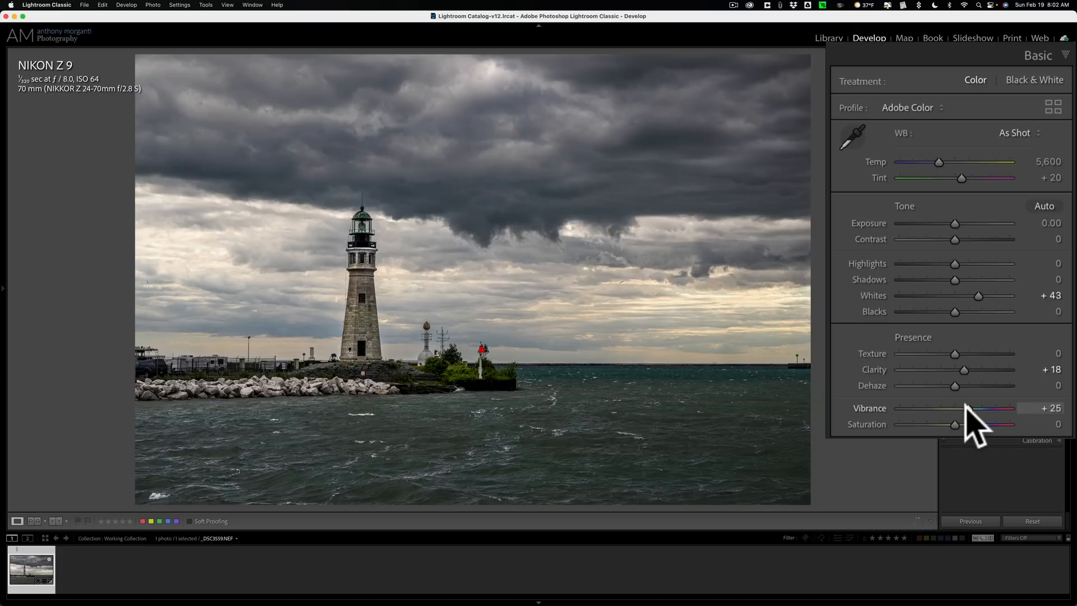
{"action": "double_click", "coordinate": [957, 408]}
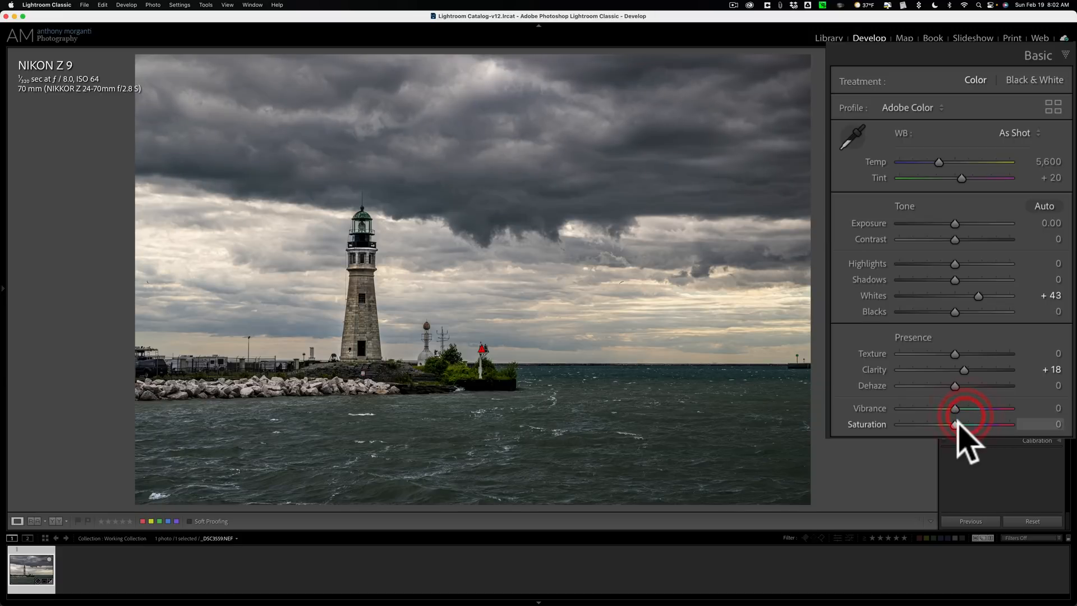
{"action": "left_click_drag", "start_coordinate": [955, 424], "coordinate": [980, 424]}
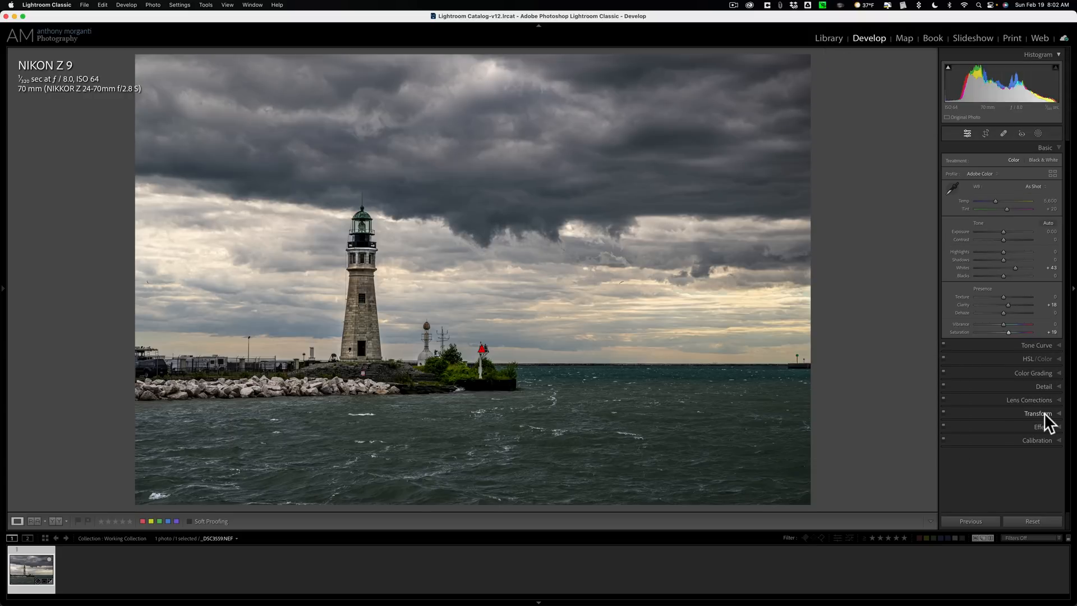
In Effects, set Post-Crop Vignetting Amount to -10 to darken the edges.
{"action": "left_click", "coordinate": [1036, 426]}
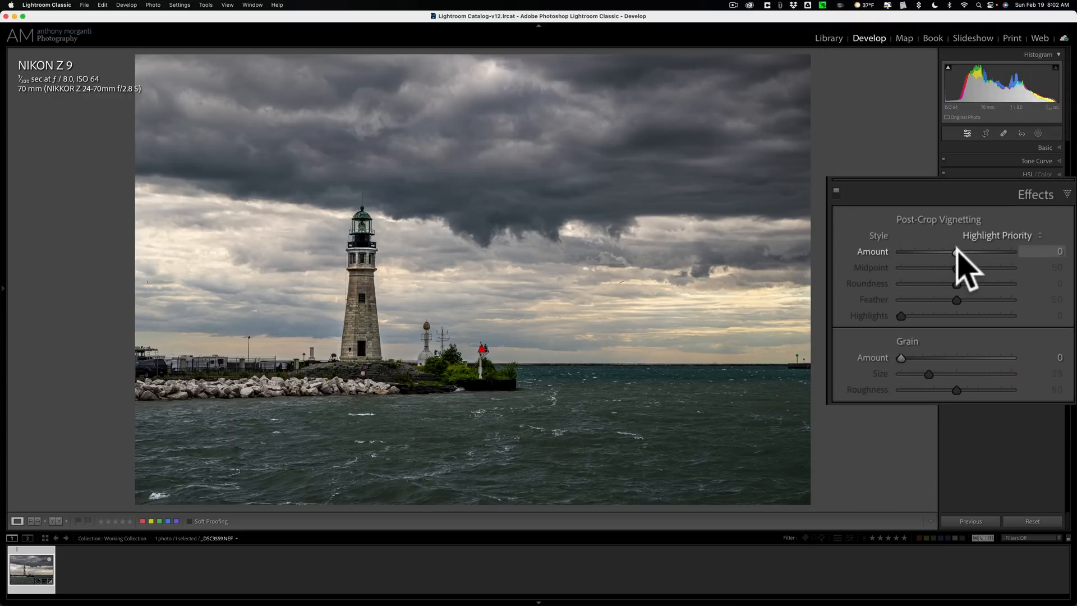
{"action": "left_click_drag", "start_coordinate": [954, 252], "coordinate": [950, 252]}
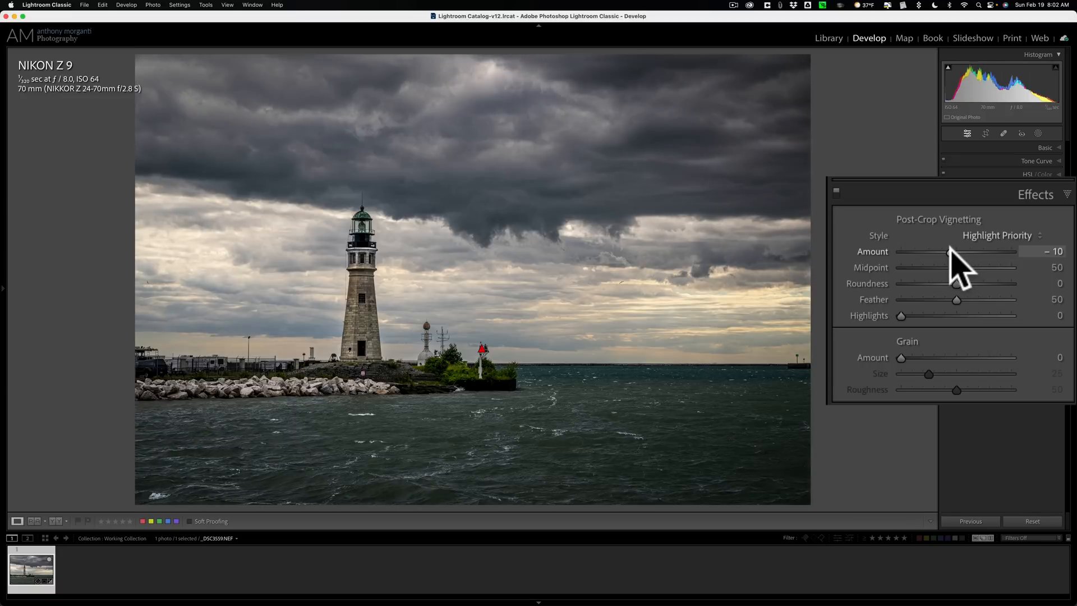